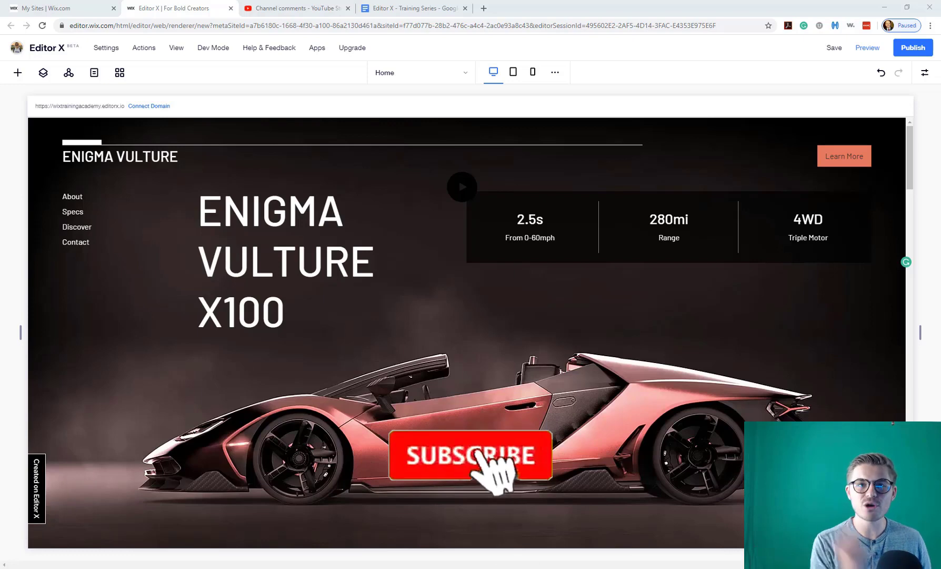
Reopen the site masters list and scroll the home page down to the dashboard image section.
{"action": "left_click", "coordinate": [471, 454]}
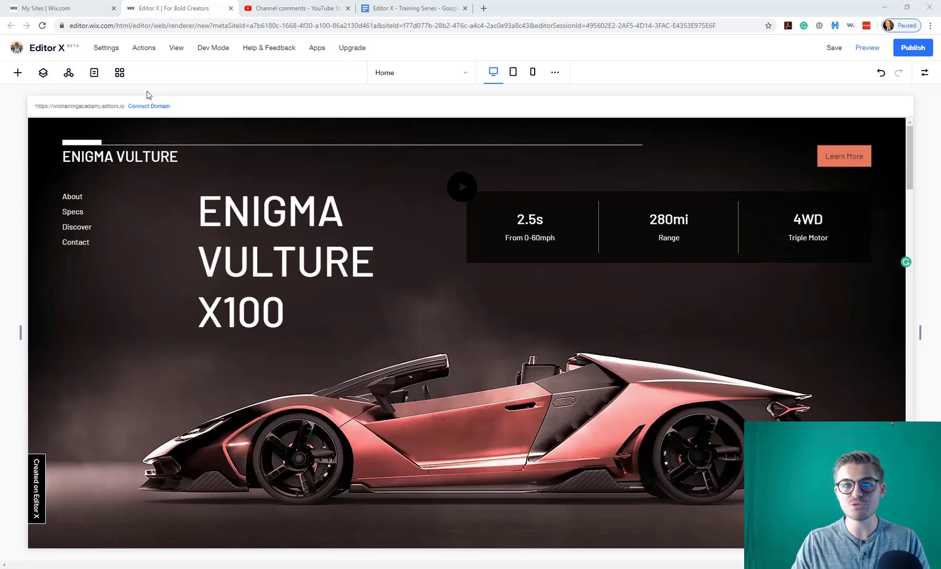
{"action": "mouse_move", "coordinate": [68, 73]}
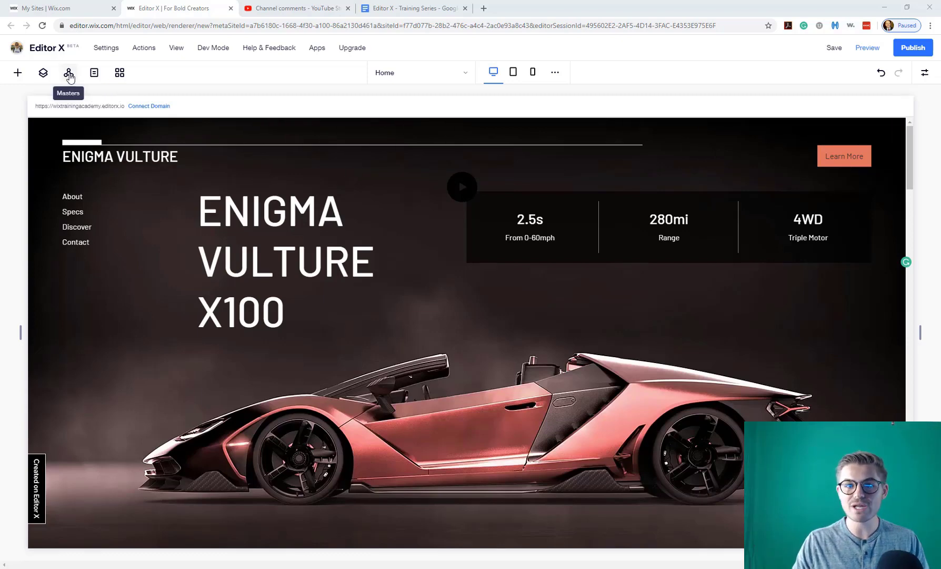
{"action": "left_click", "coordinate": [68, 72]}
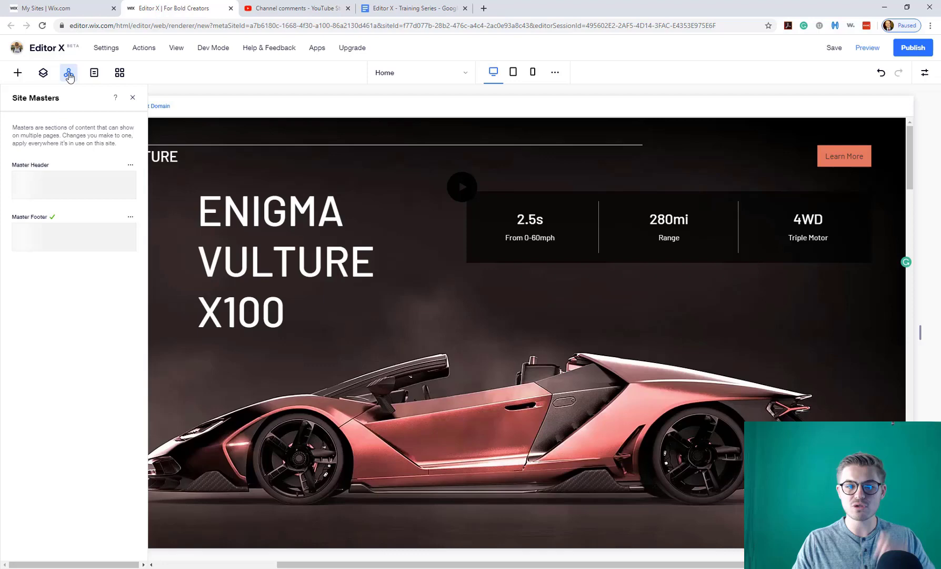
{"action": "mouse_move", "coordinate": [48, 370]}
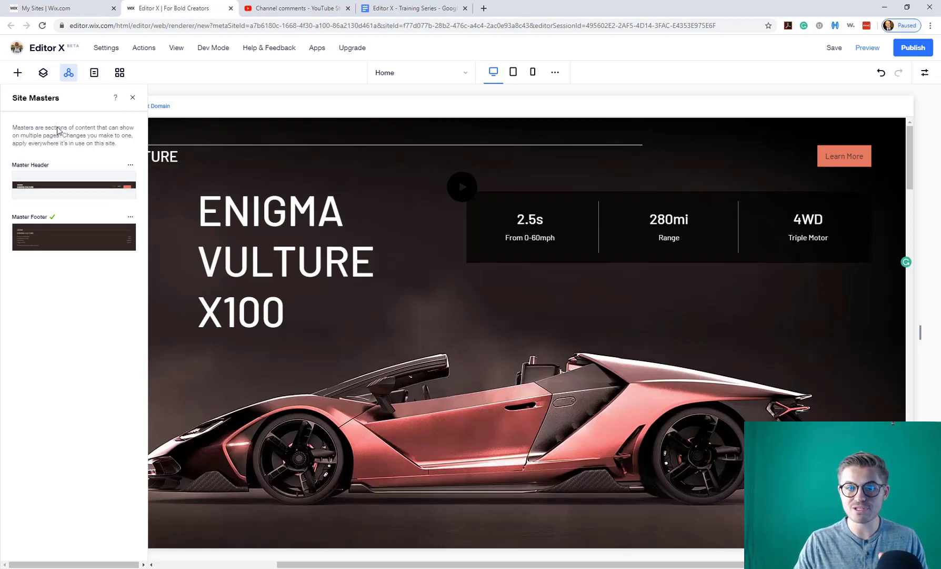
{"action": "mouse_move", "coordinate": [9, 150]}
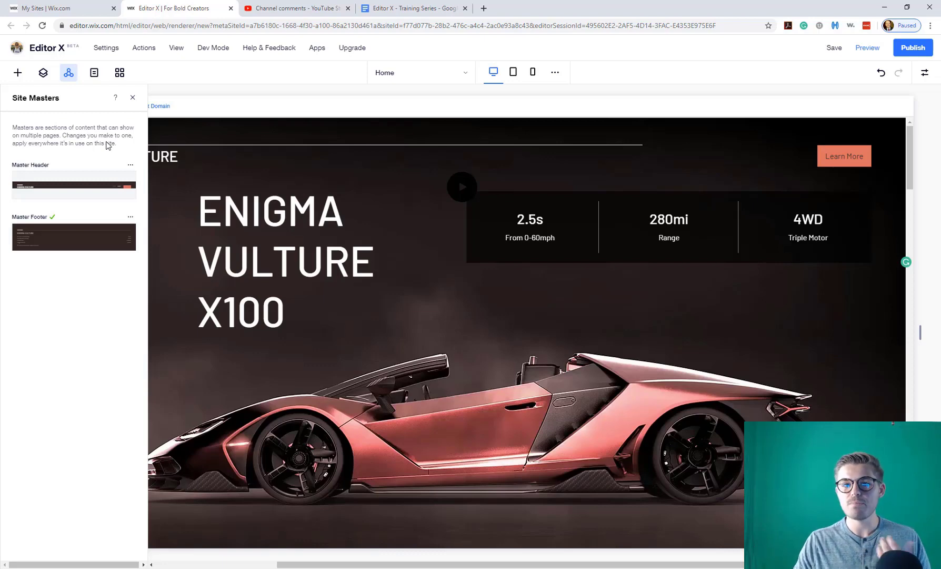
{"action": "mouse_move", "coordinate": [96, 384]}
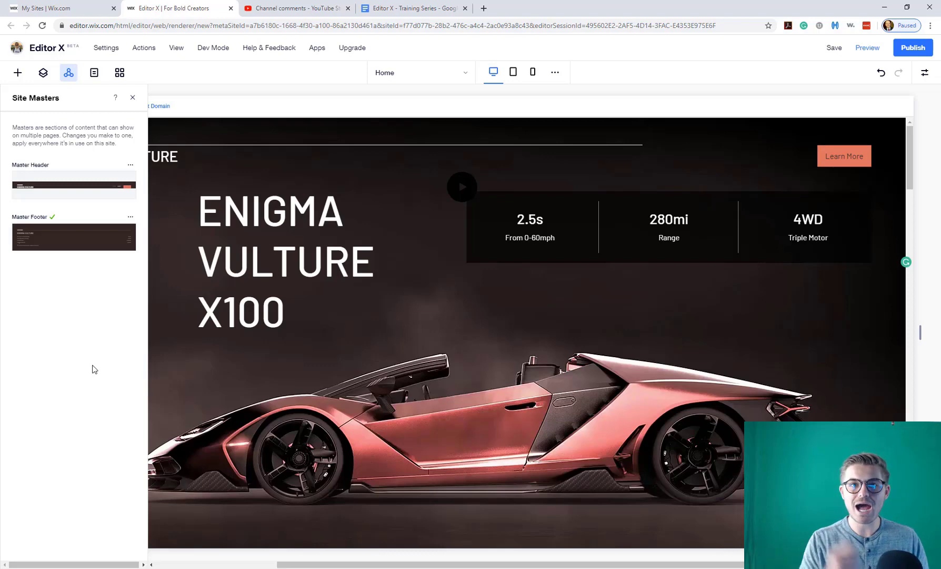
{"action": "mouse_move", "coordinate": [137, 117]}
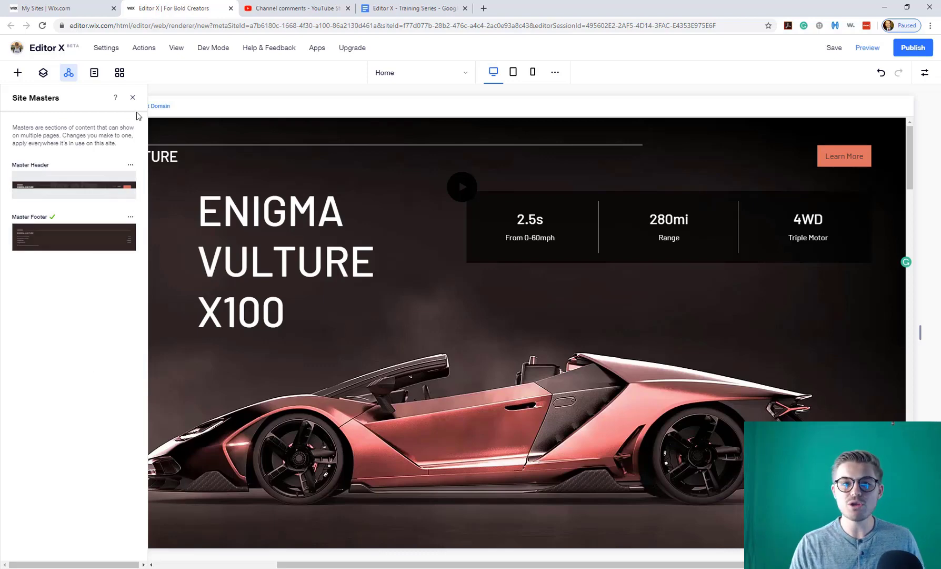
{"action": "left_click", "coordinate": [133, 98]}
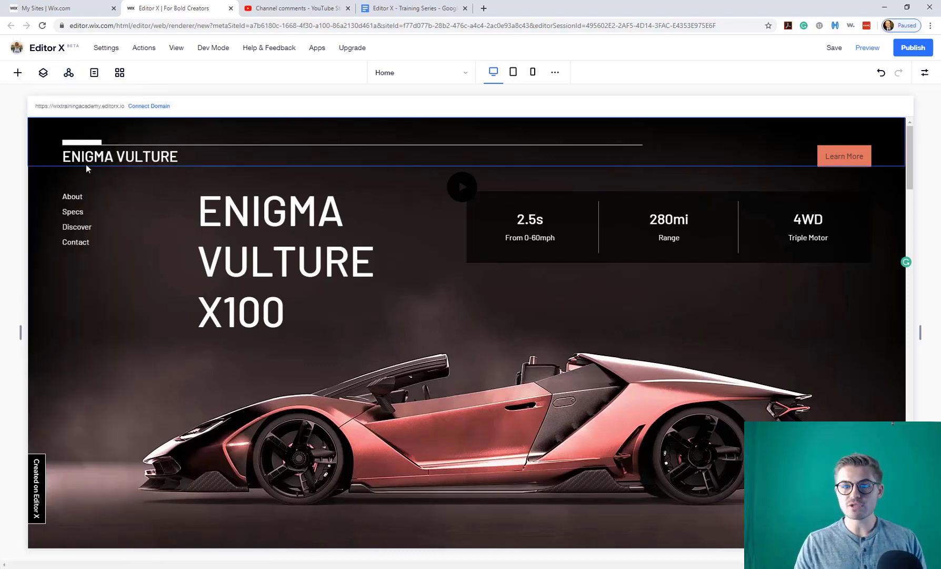
{"action": "left_click", "coordinate": [68, 73]}
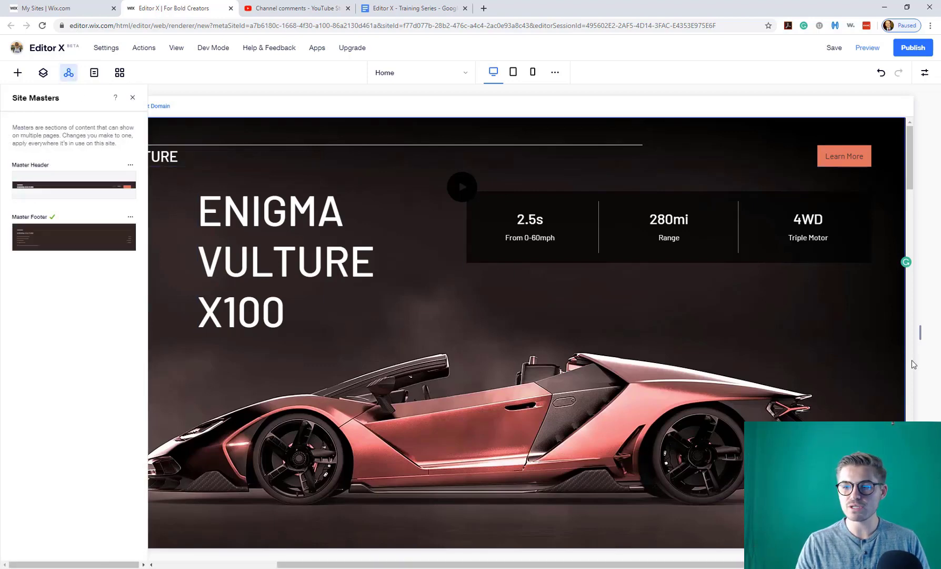
{"action": "scroll", "scroll_direction": "down", "scroll_amount": 3}
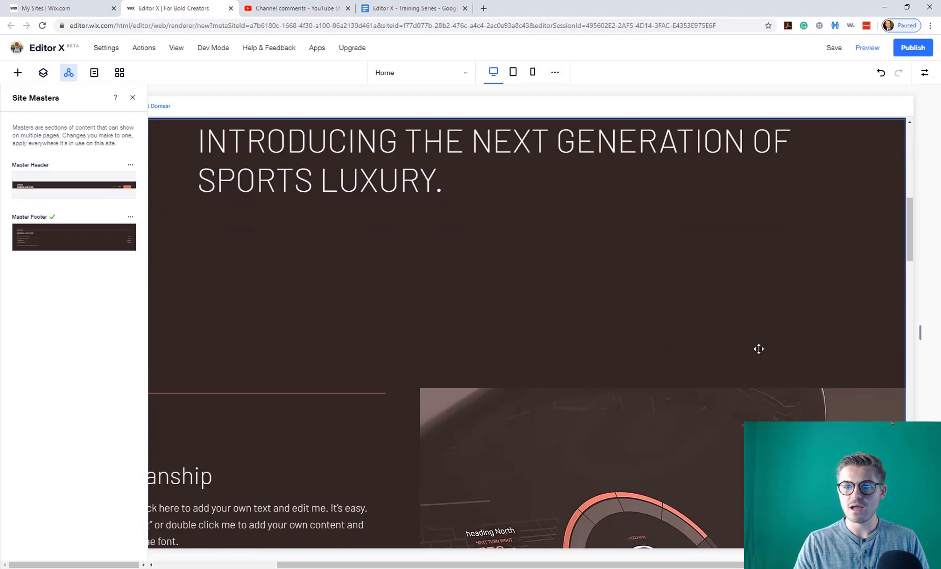
{"action": "scroll", "scroll_direction": "down", "scroll_amount": 3}
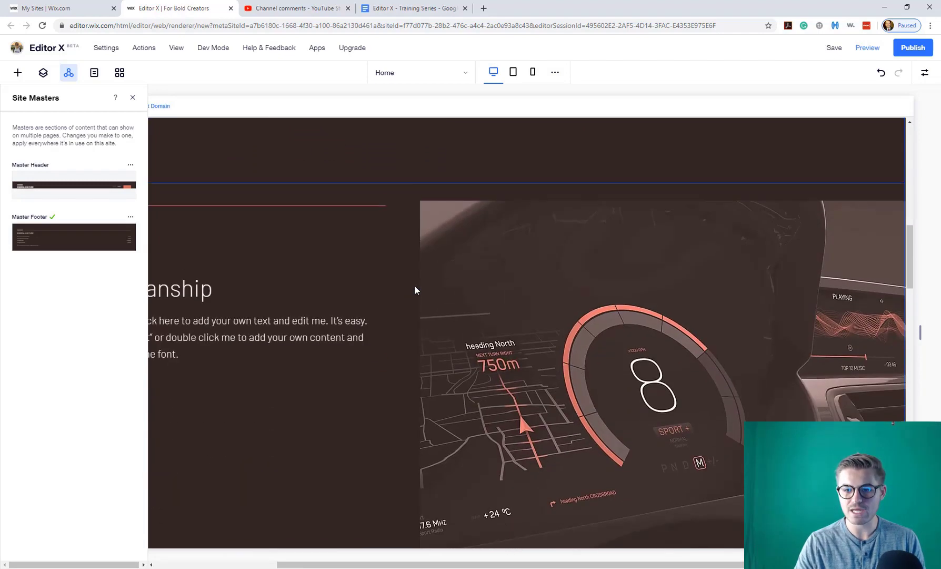
{"action": "scroll", "scroll_direction": "down", "scroll_amount": 3}
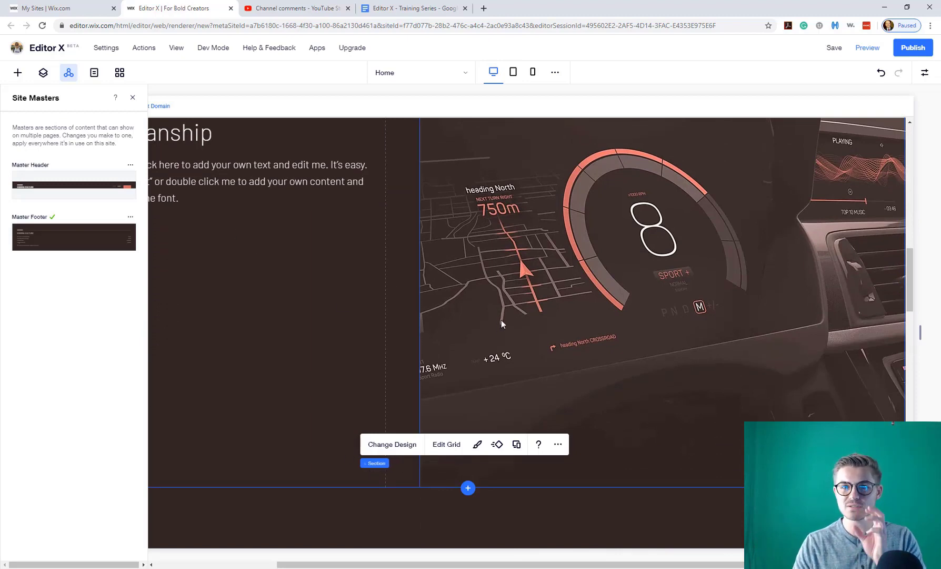
{"action": "mouse_move", "coordinate": [407, 307]}
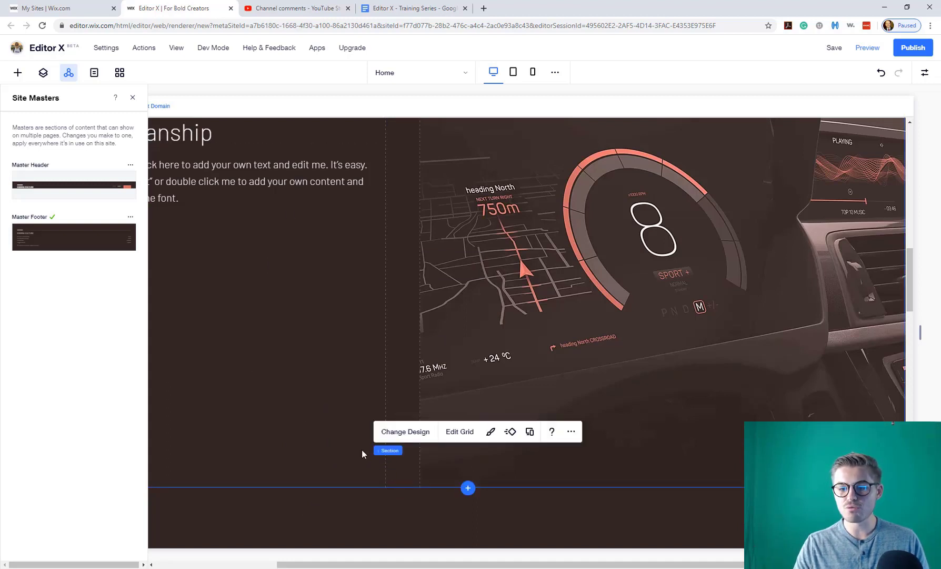
Set the dashboard image section as a site master, then show the site pages list.
{"action": "right_click", "coordinate": [389, 449]}
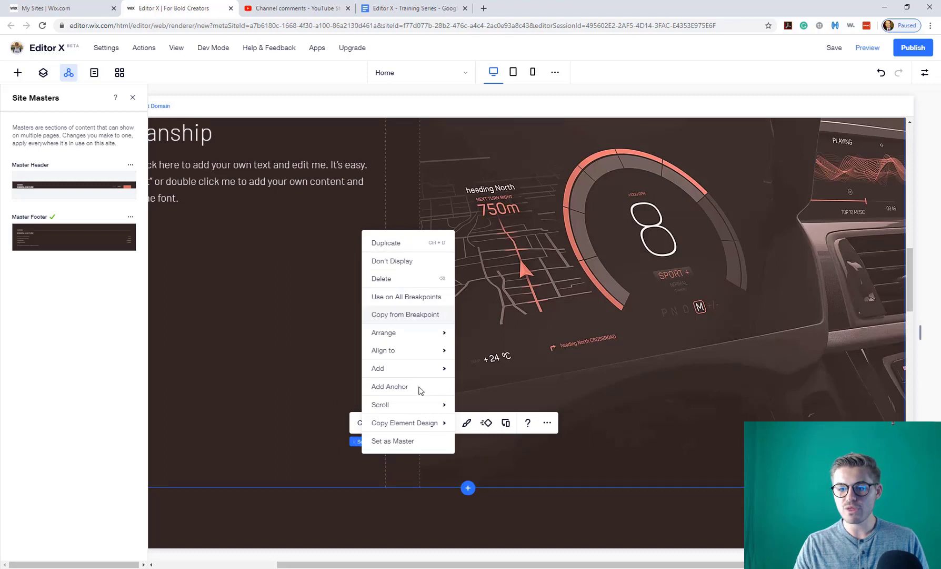
{"action": "mouse_move", "coordinate": [392, 441]}
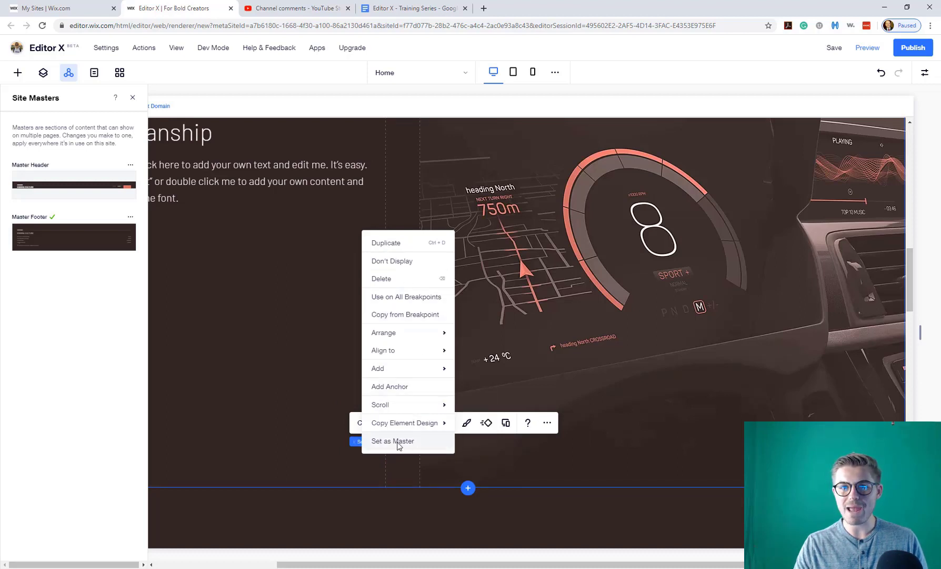
{"action": "left_click", "coordinate": [393, 440]}
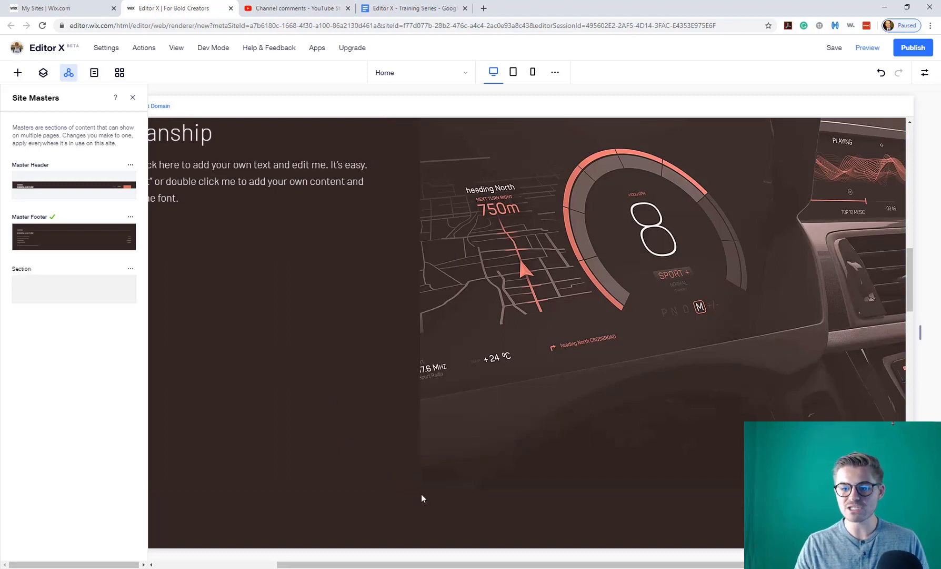
{"action": "scroll", "scroll_direction": "down", "scroll_amount": 3}
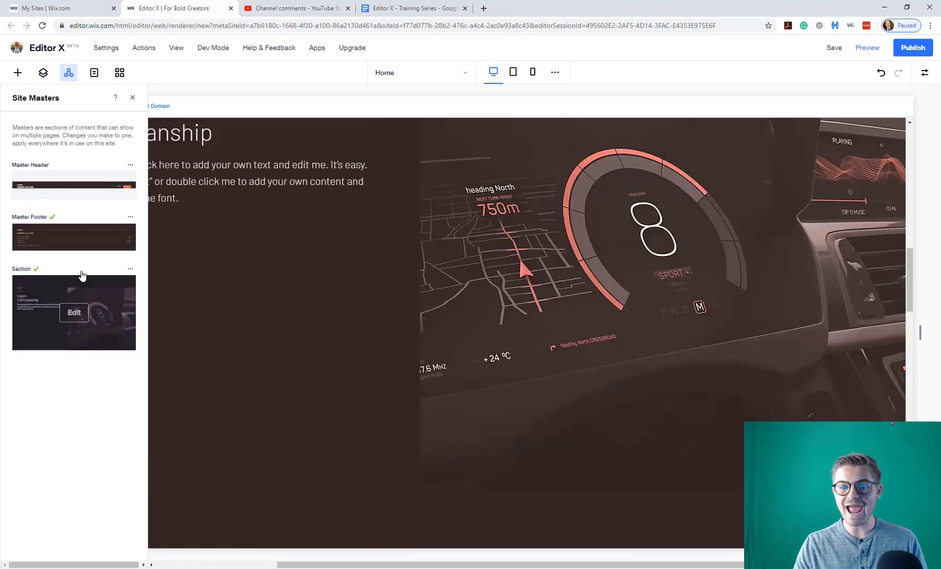
{"action": "mouse_move", "coordinate": [87, 381]}
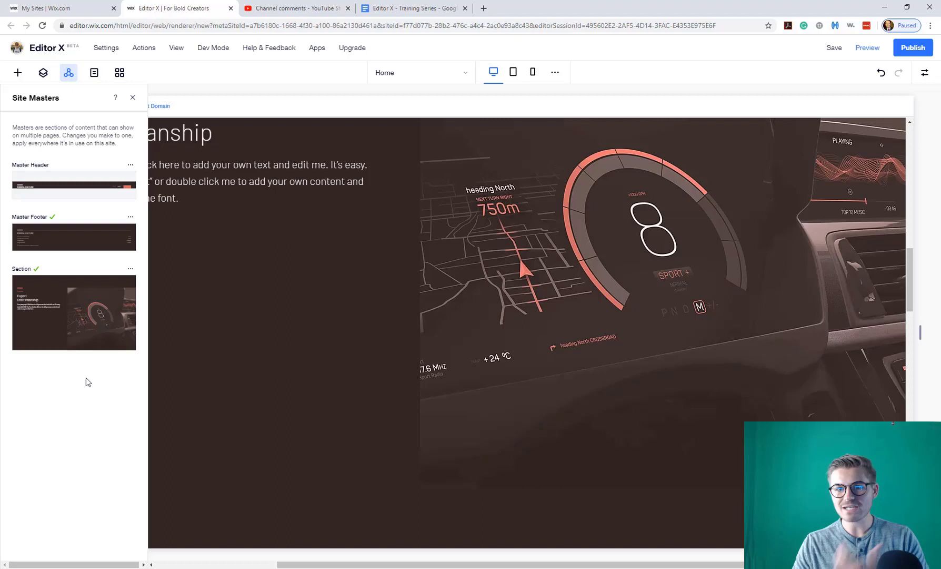
{"action": "mouse_move", "coordinate": [156, 234]}
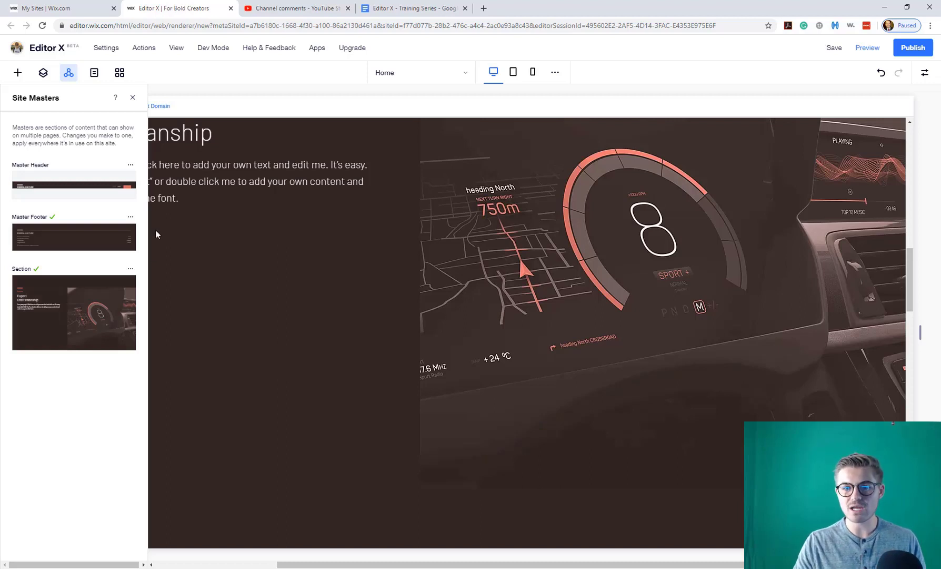
{"action": "left_click", "coordinate": [421, 72]}
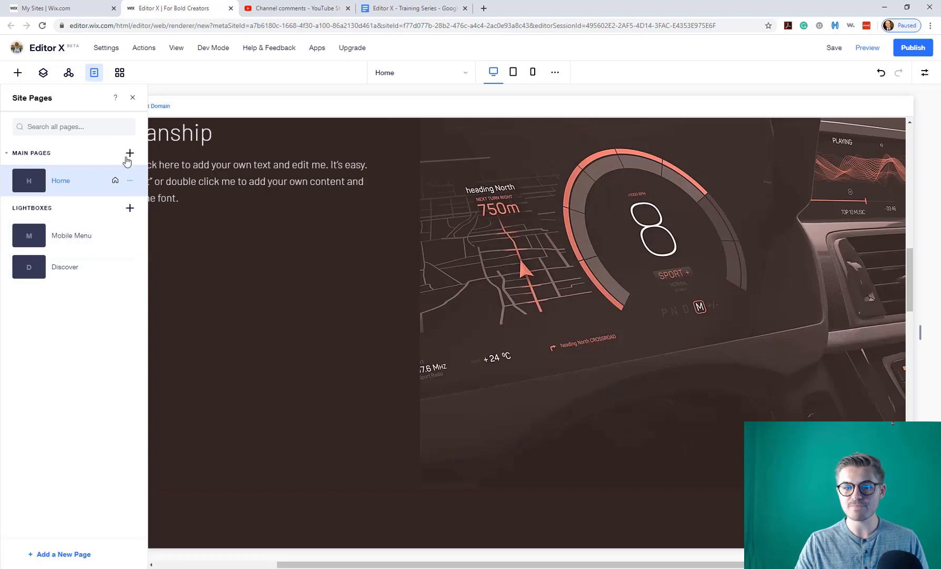
Add a main page named Features and show its site masters list.
{"action": "left_click", "coordinate": [129, 153]}
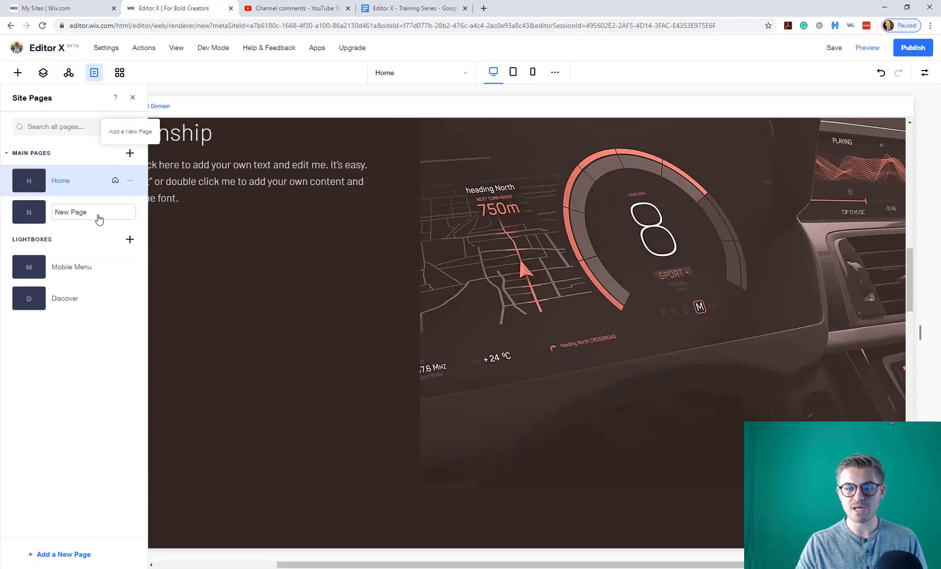
{"action": "type", "text": "Features"}
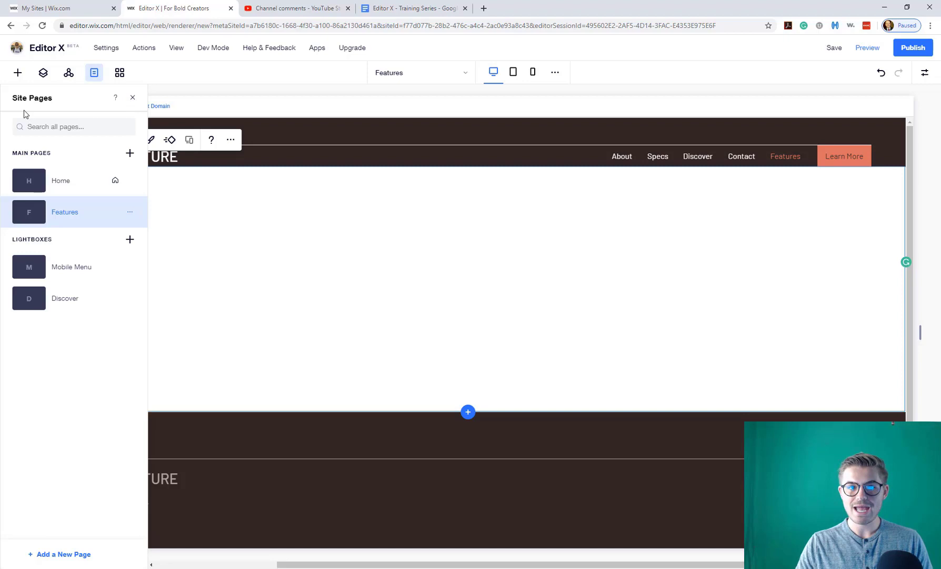
{"action": "left_click", "coordinate": [69, 73]}
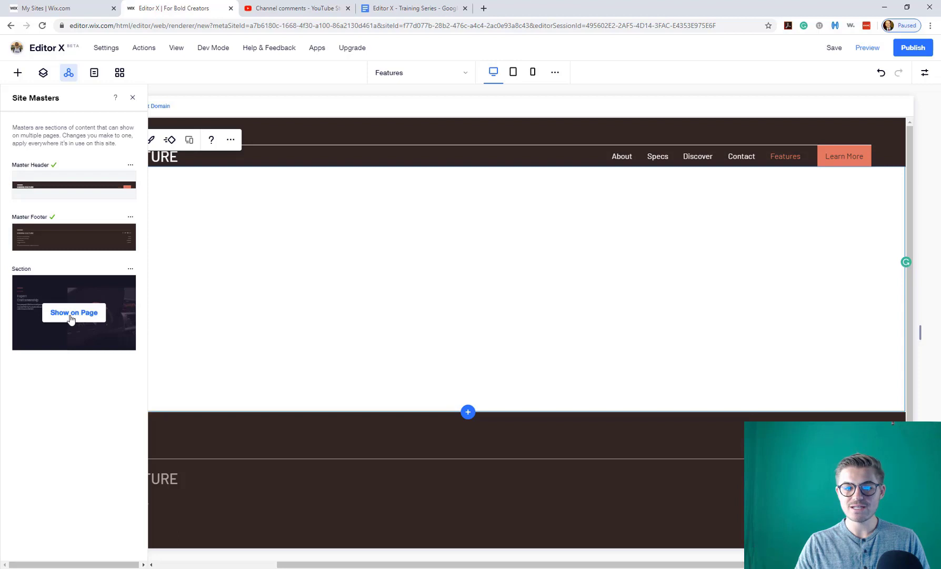
Select the dashboard section master on the Features page canvas and scroll down through it.
{"action": "left_click", "coordinate": [74, 312]}
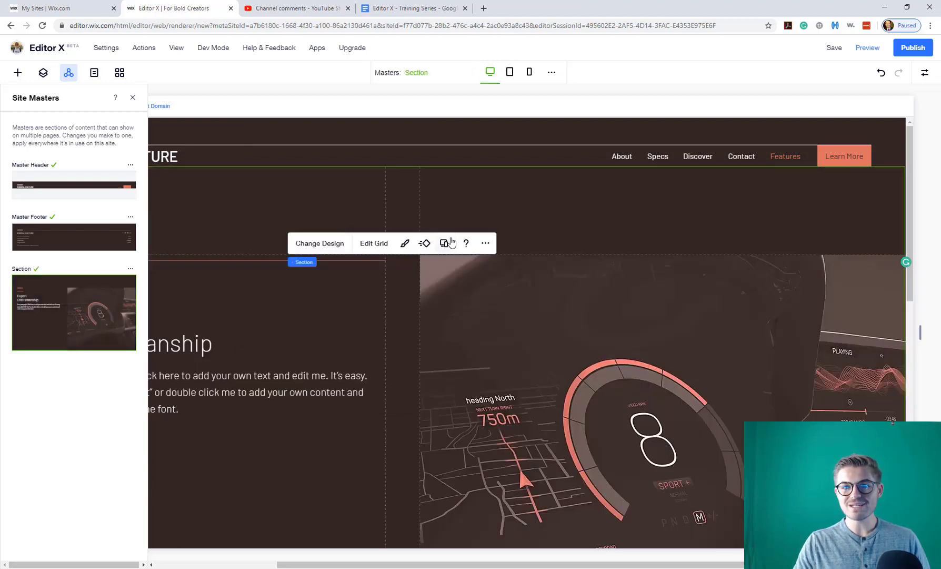
{"action": "scroll", "scroll_direction": "down", "scroll_amount": 3}
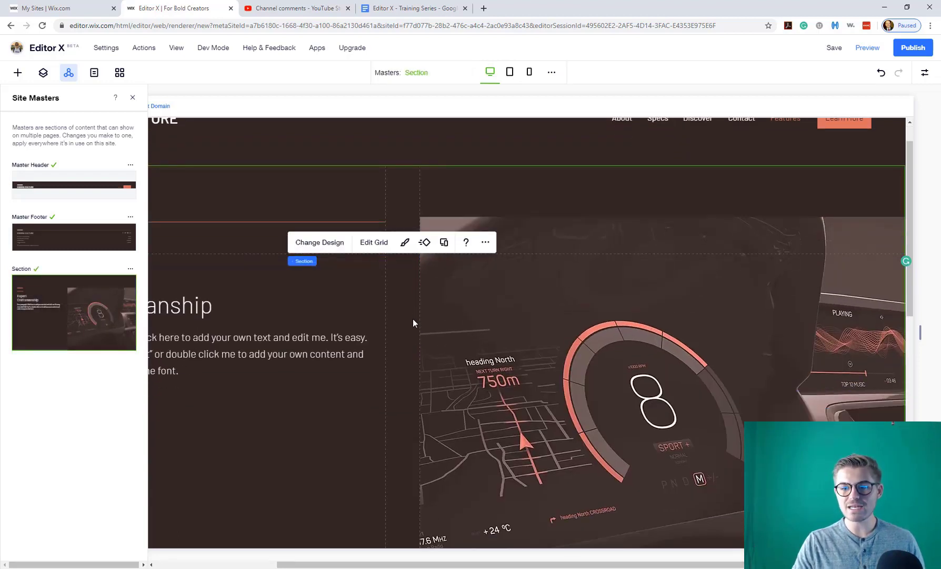
{"action": "scroll", "scroll_direction": "down", "scroll_amount": 3}
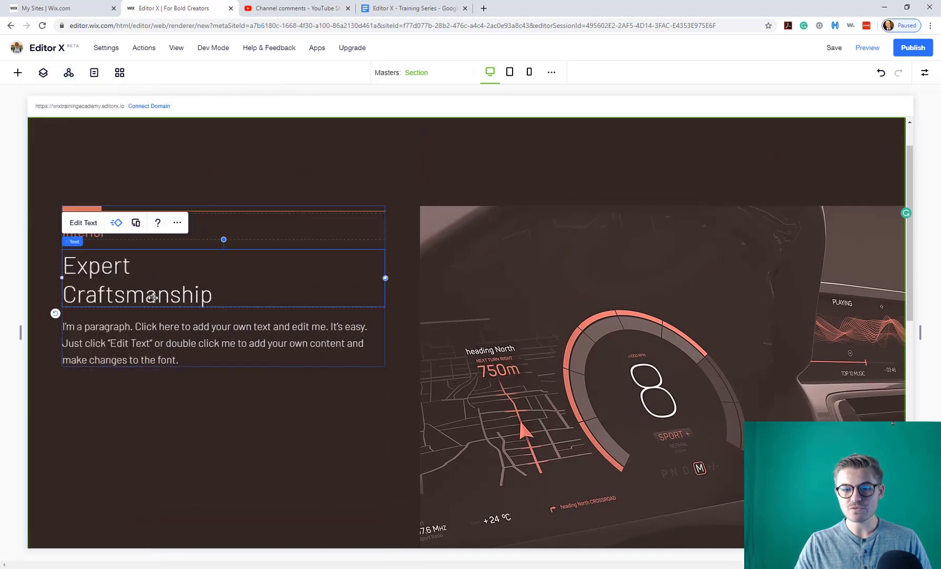
Append 'TOTALLY' to the master's Expert Craftsmanship heading.
{"action": "double_click", "coordinate": [138, 279]}
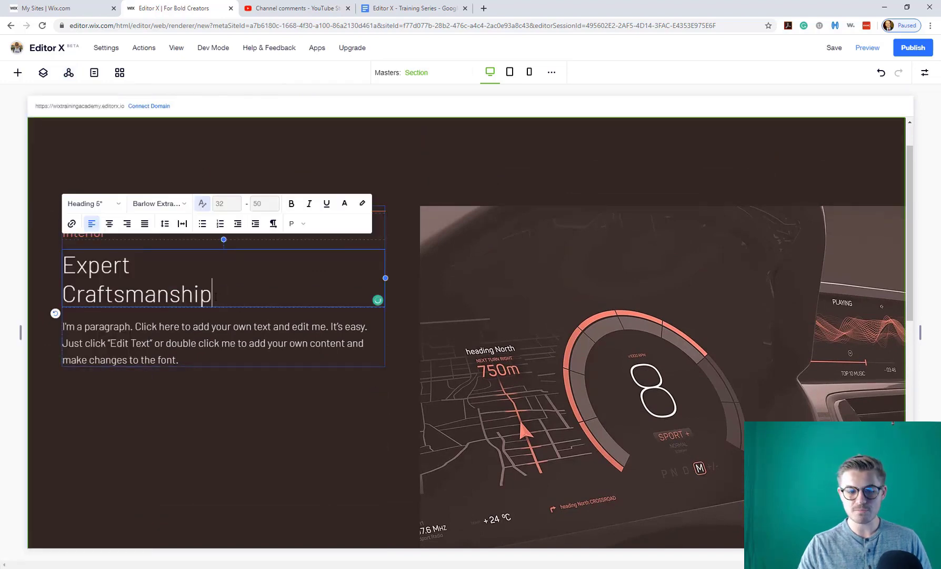
{"action": "type", "text": "TO"}
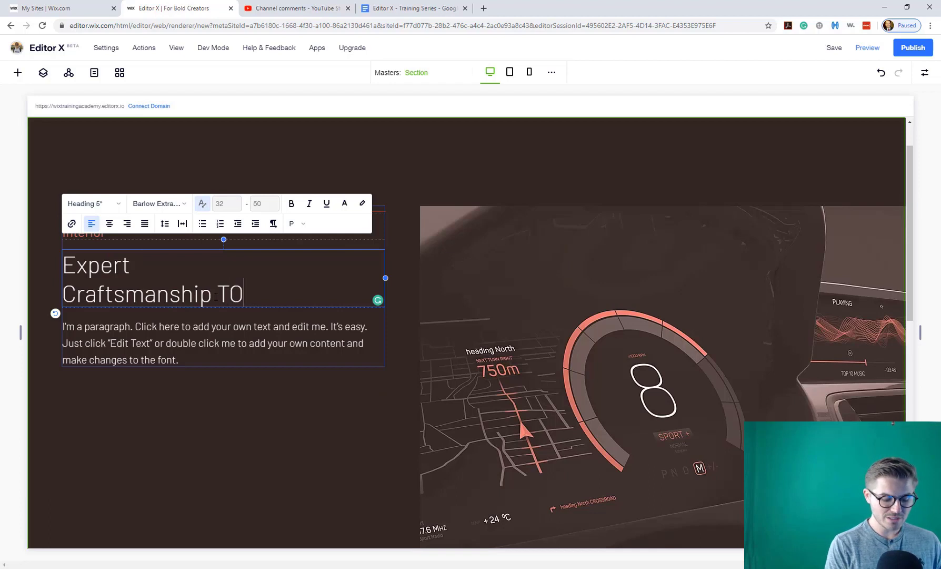
{"action": "type", "text": "TALLY"}
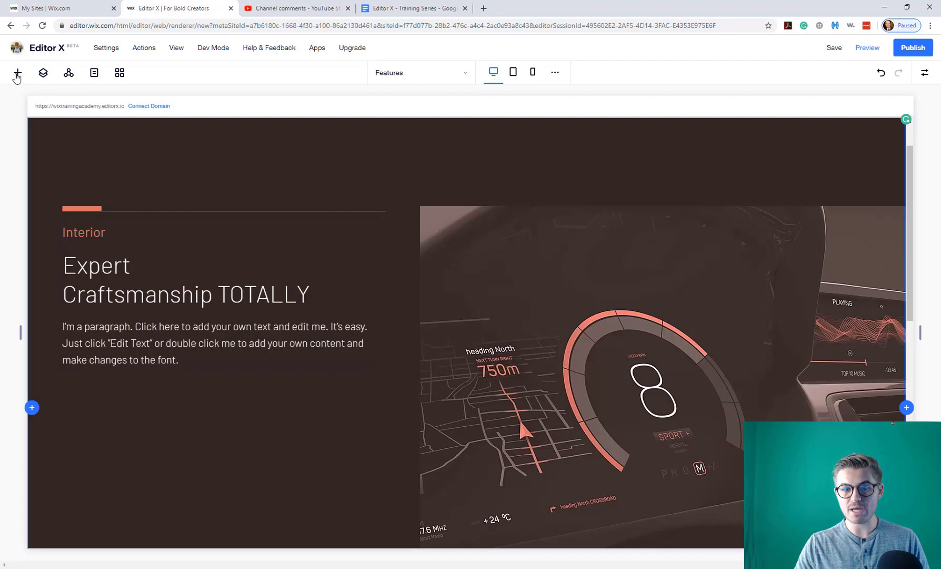
Switch to the Home page and scroll to the dashboard section showing the TOTALLY heading.
{"action": "left_click", "coordinate": [420, 72]}
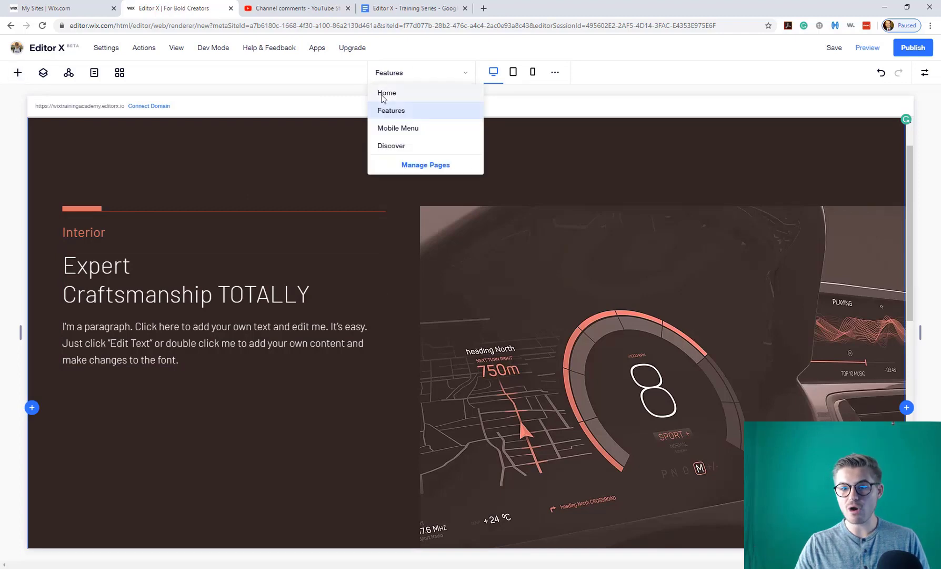
{"action": "left_click", "coordinate": [386, 94]}
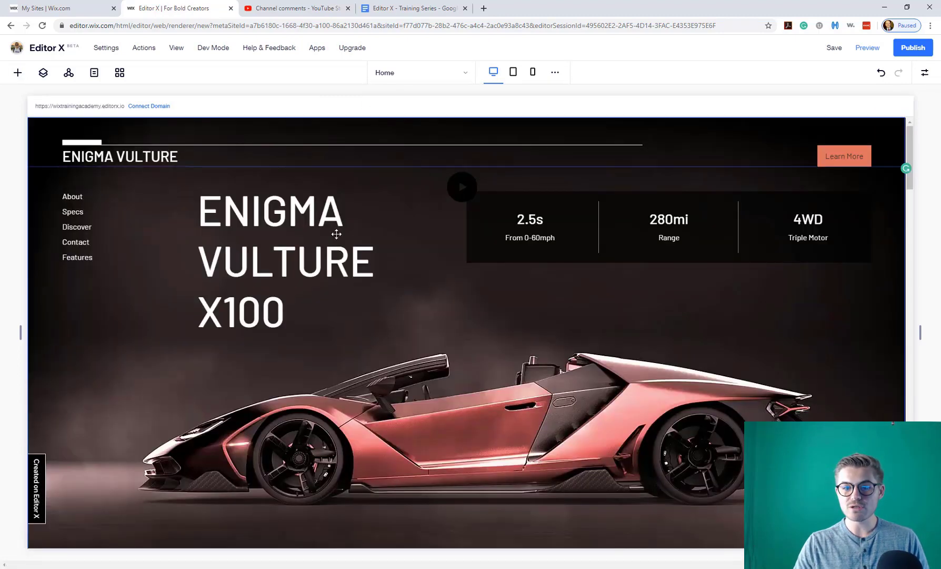
{"action": "scroll", "scroll_direction": "down", "scroll_amount": 3}
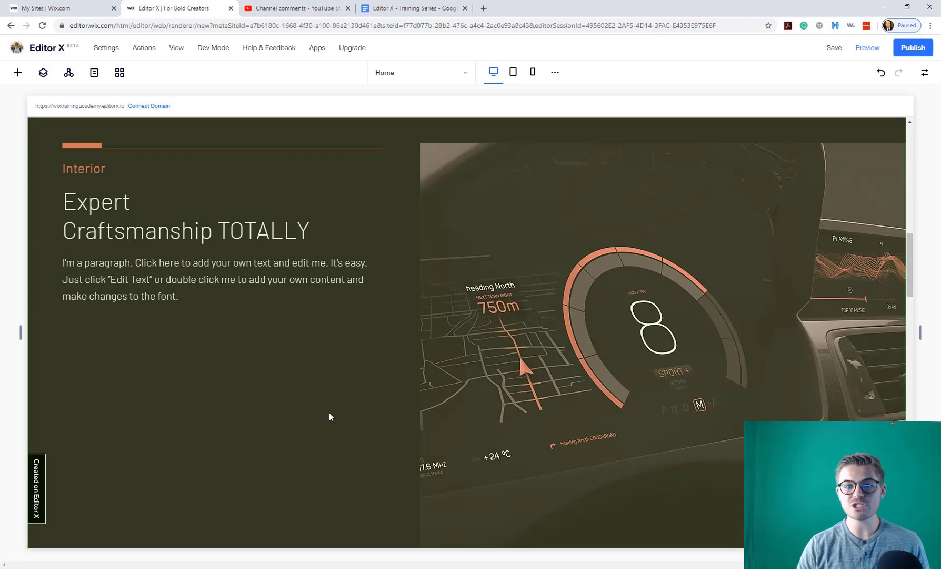
{"action": "mouse_move", "coordinate": [327, 410]}
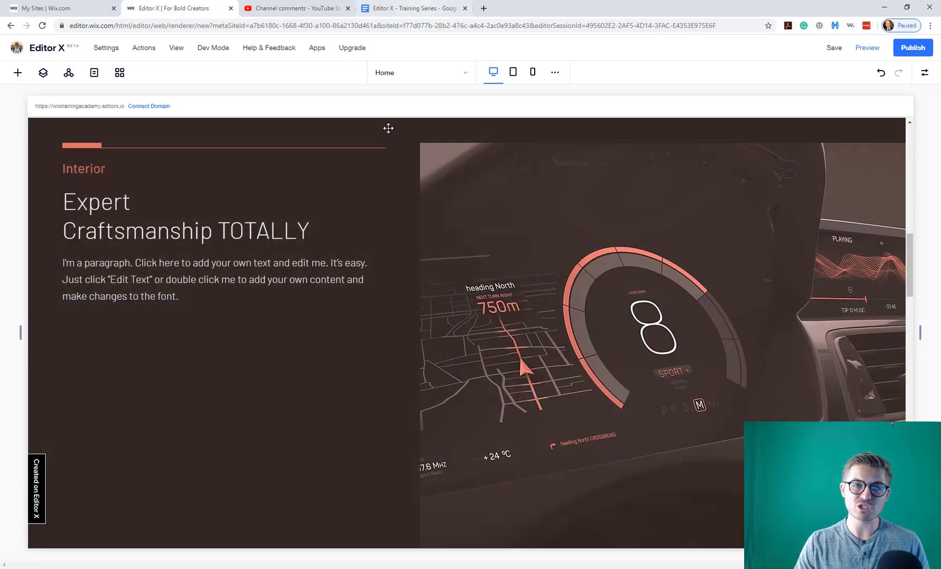
Edit the section master from Home, select it and its heading, then reopen the masters list.
{"action": "left_click", "coordinate": [420, 72]}
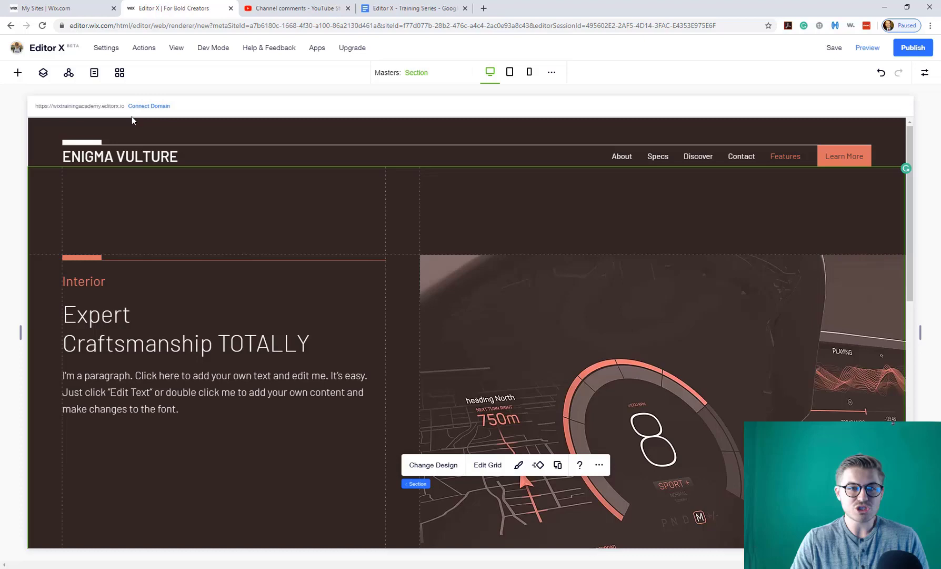
{"action": "left_click", "coordinate": [69, 73]}
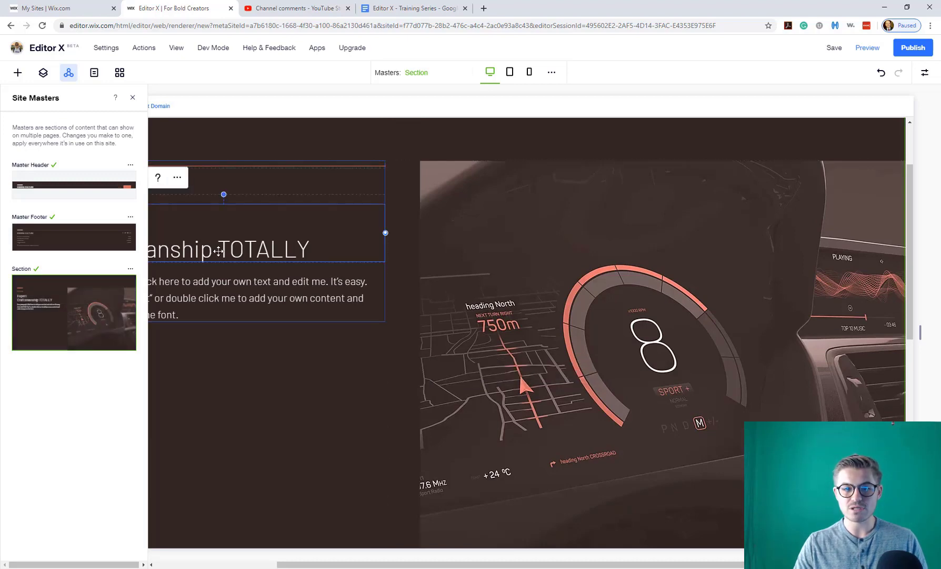
{"action": "left_click", "coordinate": [176, 177]}
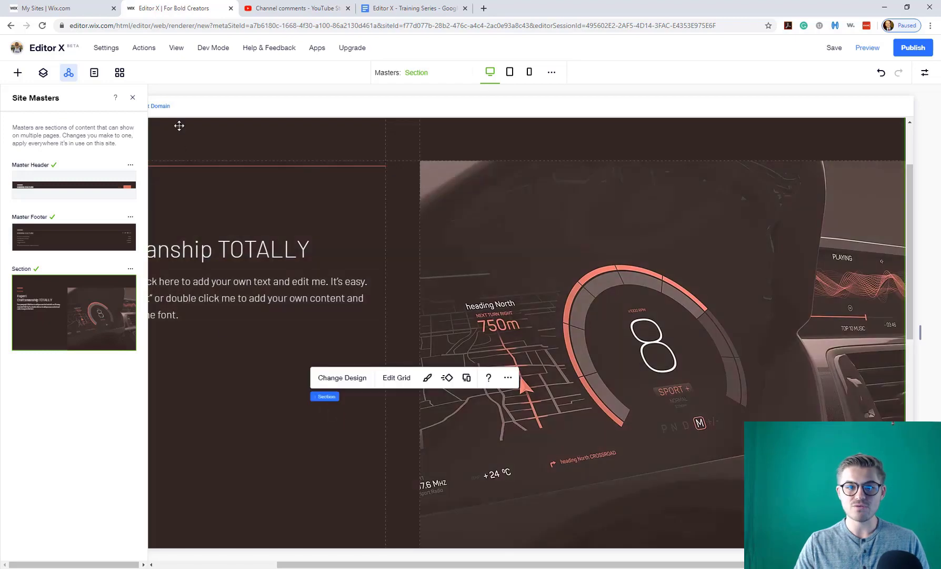
{"action": "left_click", "coordinate": [132, 98]}
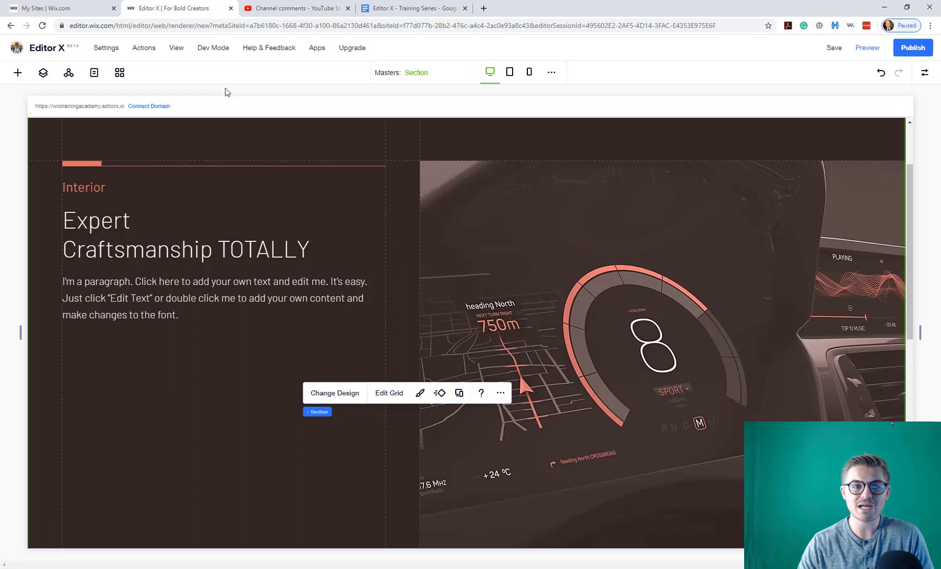
{"action": "left_click", "coordinate": [186, 235]}
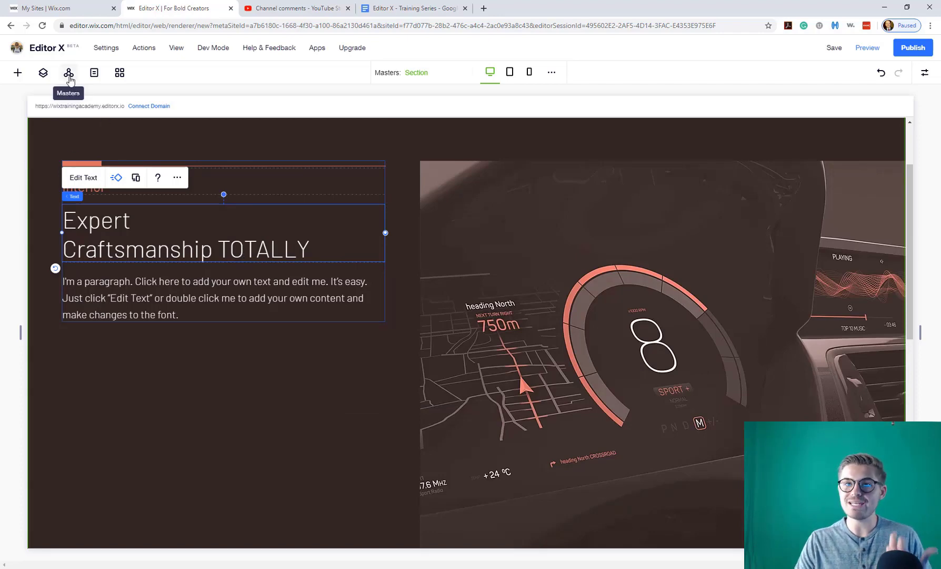
{"action": "left_click", "coordinate": [69, 73]}
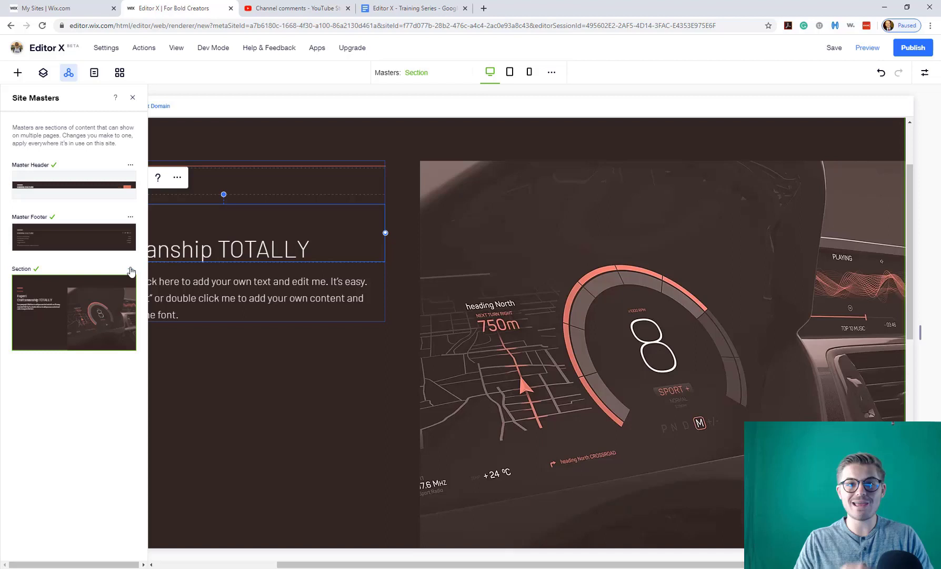
Keep the Section master shown on All Pages, Home and Features in Show On Pages.
{"action": "left_click", "coordinate": [131, 271]}
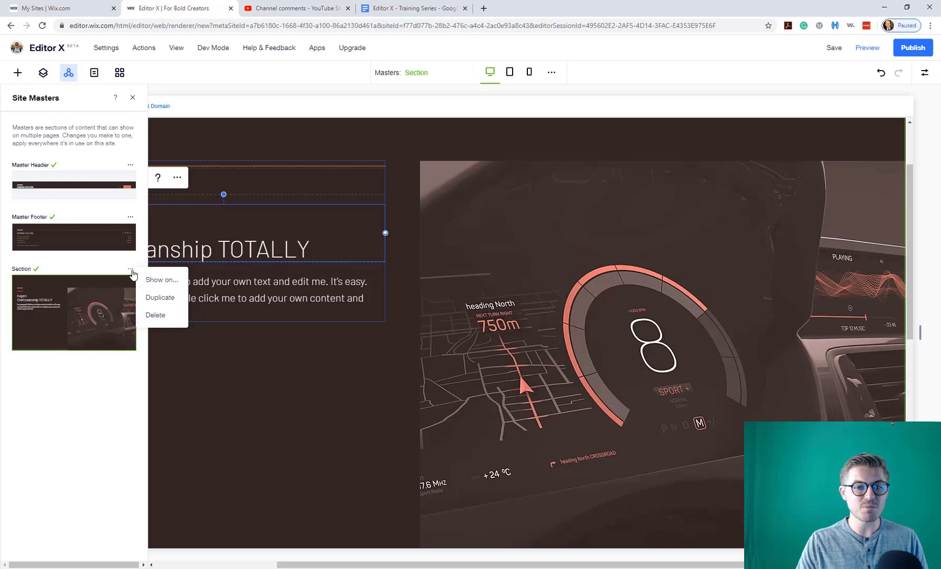
{"action": "mouse_move", "coordinate": [161, 280]}
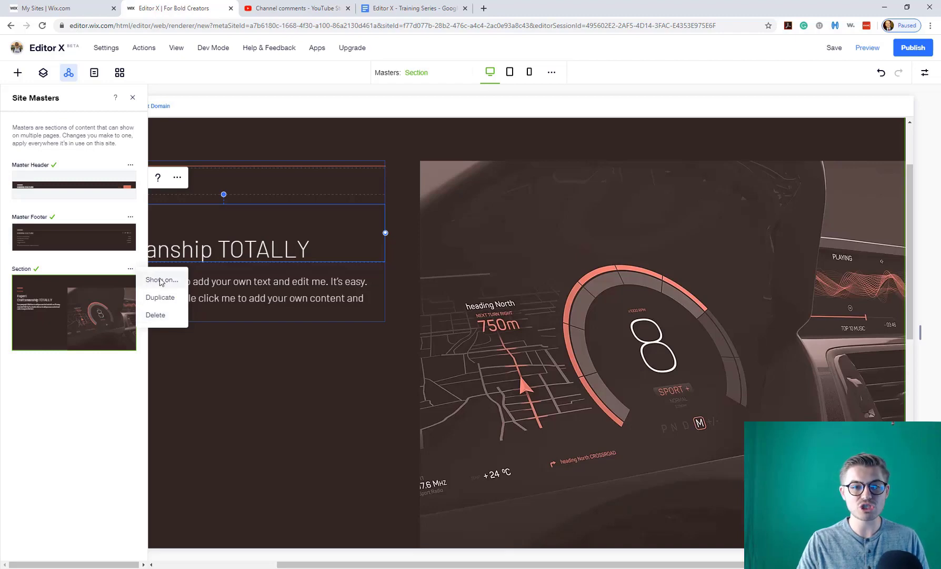
{"action": "left_click", "coordinate": [161, 280]}
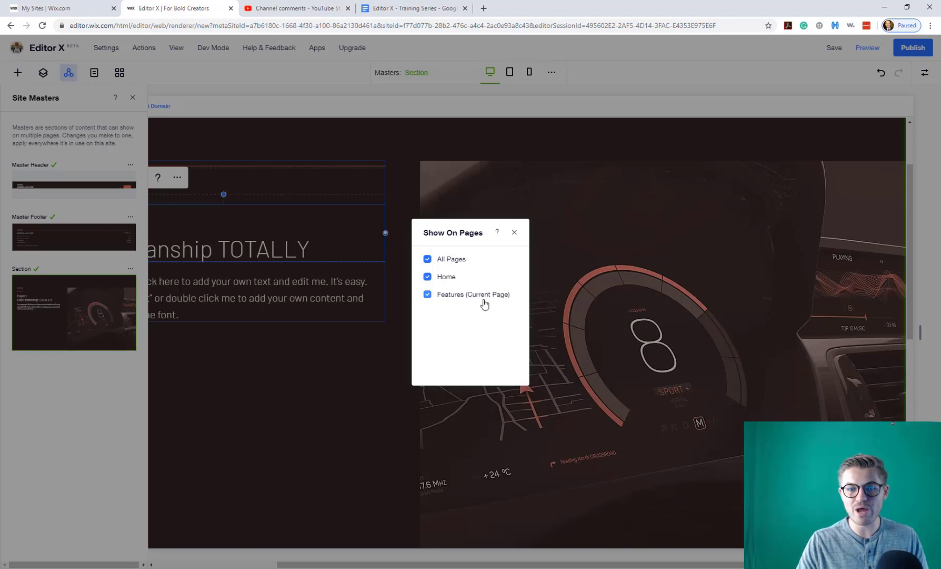
{"action": "mouse_move", "coordinate": [482, 315]}
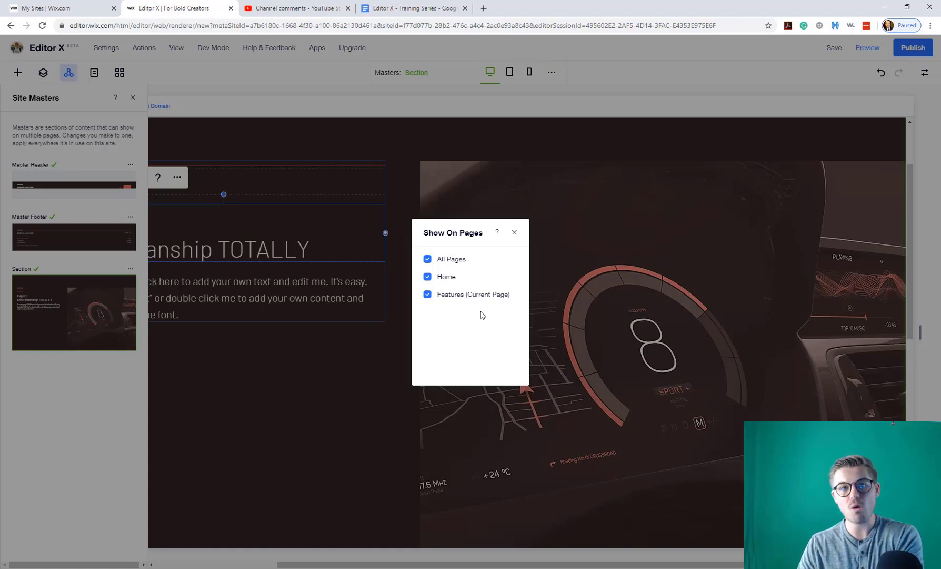
{"action": "mouse_move", "coordinate": [117, 274]}
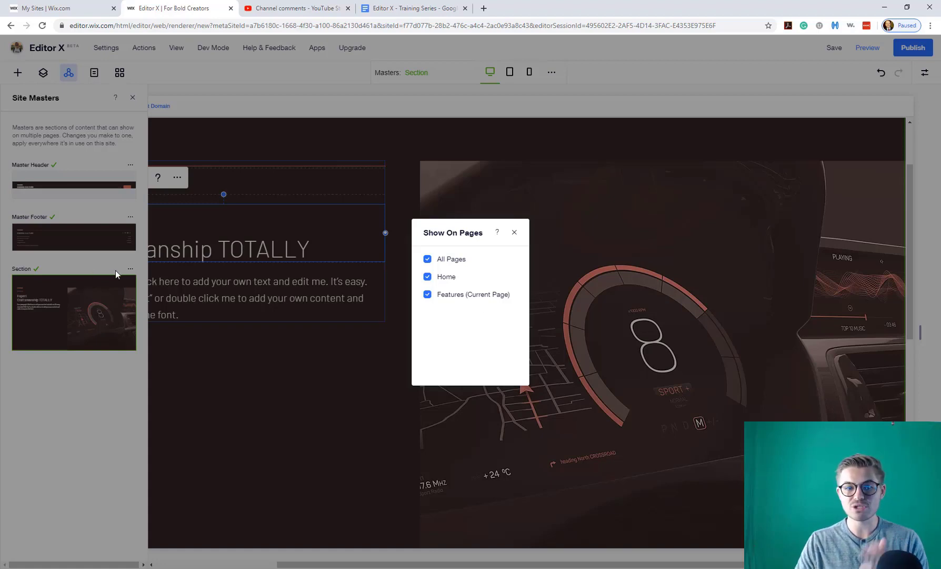
{"action": "mouse_move", "coordinate": [132, 268]}
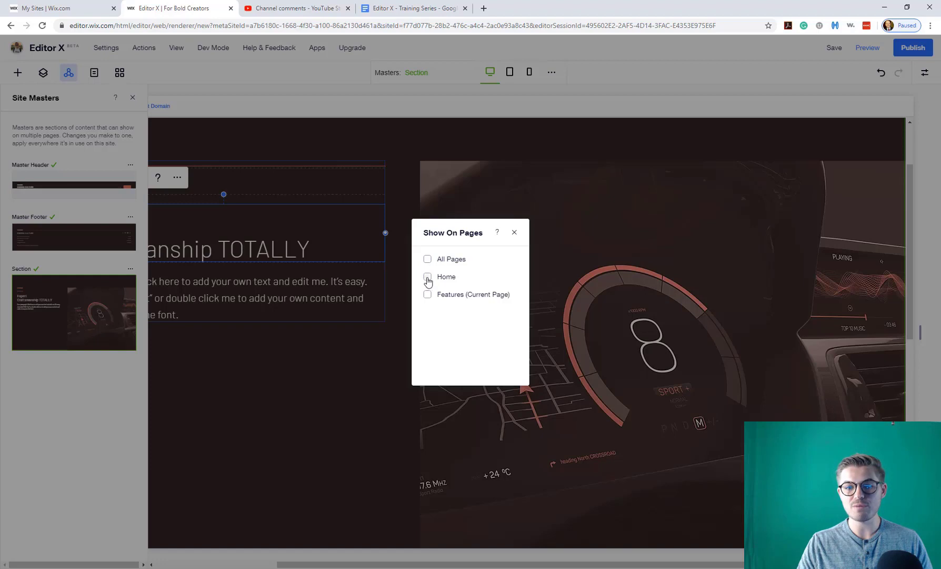
{"action": "left_click", "coordinate": [427, 277]}
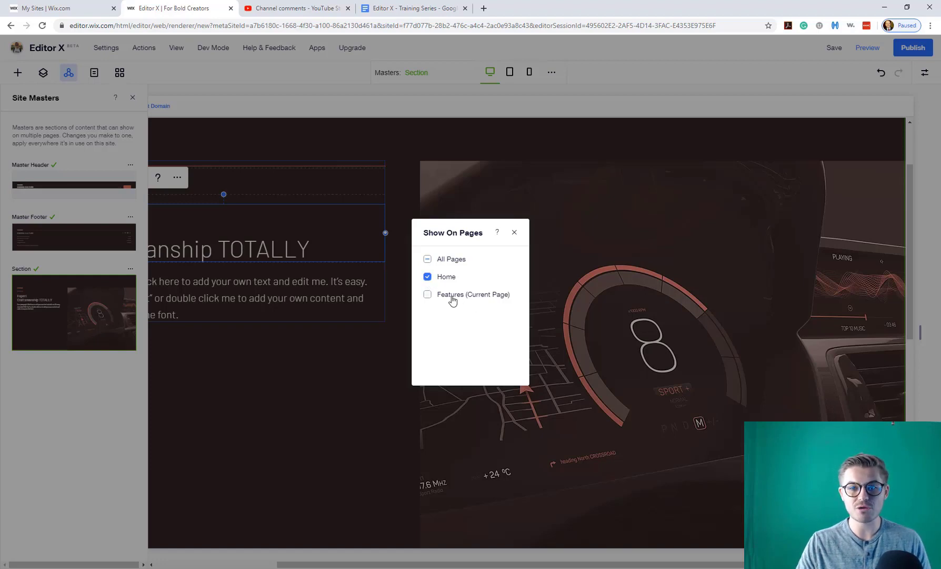
{"action": "left_click", "coordinate": [426, 259]}
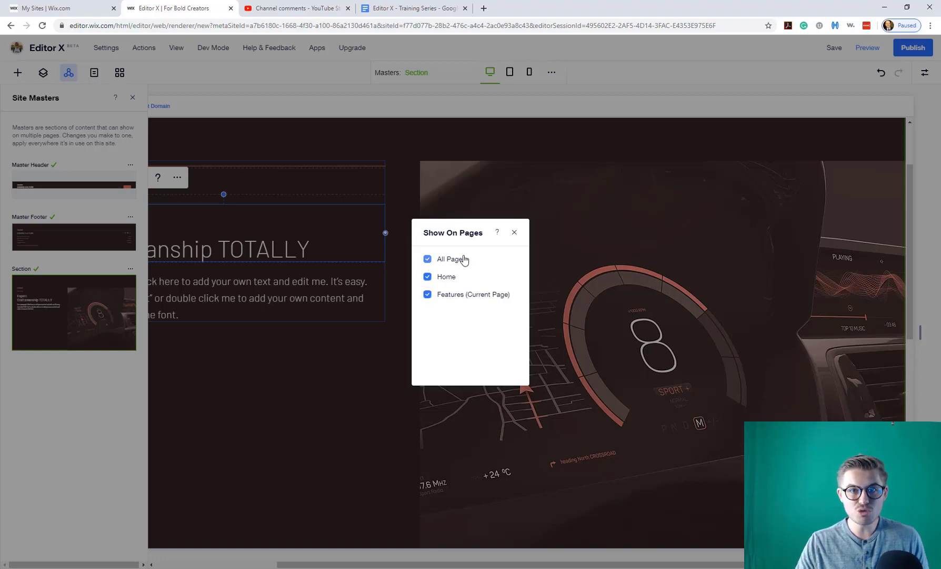
{"action": "mouse_move", "coordinate": [510, 235]}
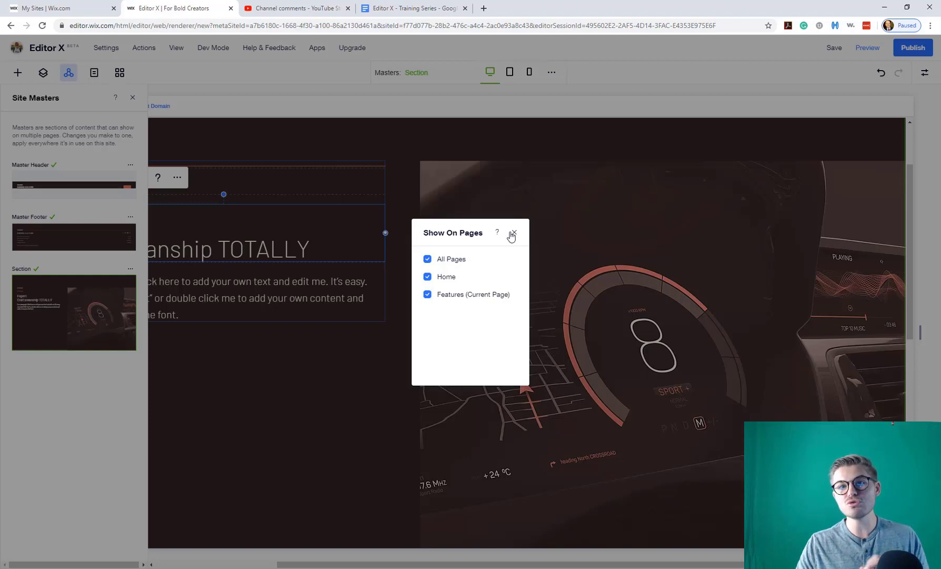
{"action": "left_click", "coordinate": [512, 232]}
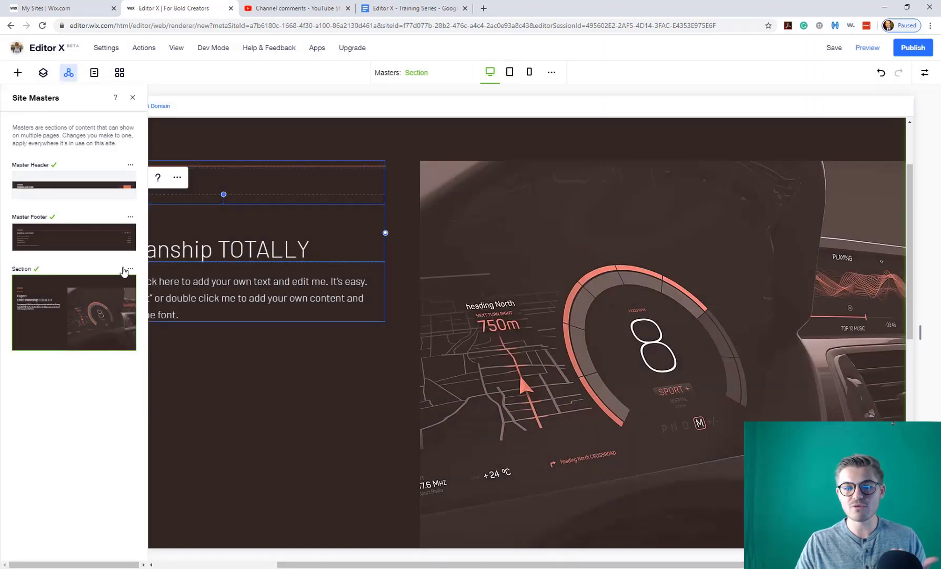
Duplicate the Section master from its options menu, adding a second Section entry.
{"action": "left_click", "coordinate": [129, 269]}
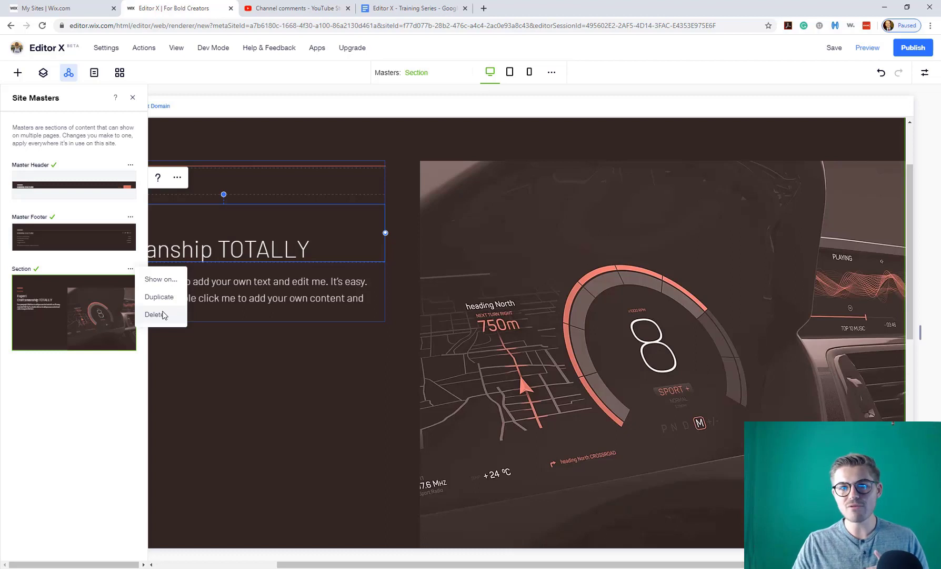
{"action": "mouse_move", "coordinate": [159, 296]}
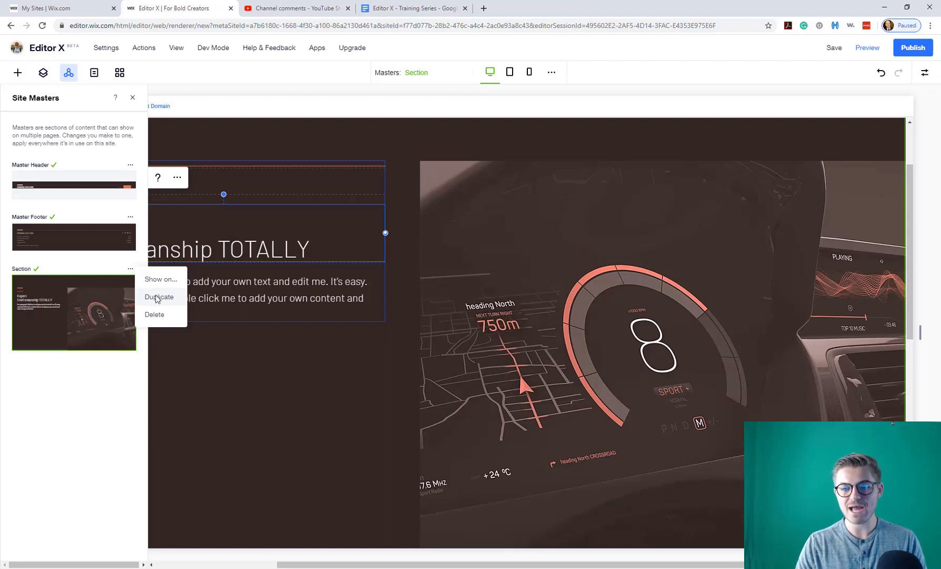
{"action": "mouse_move", "coordinate": [155, 333]}
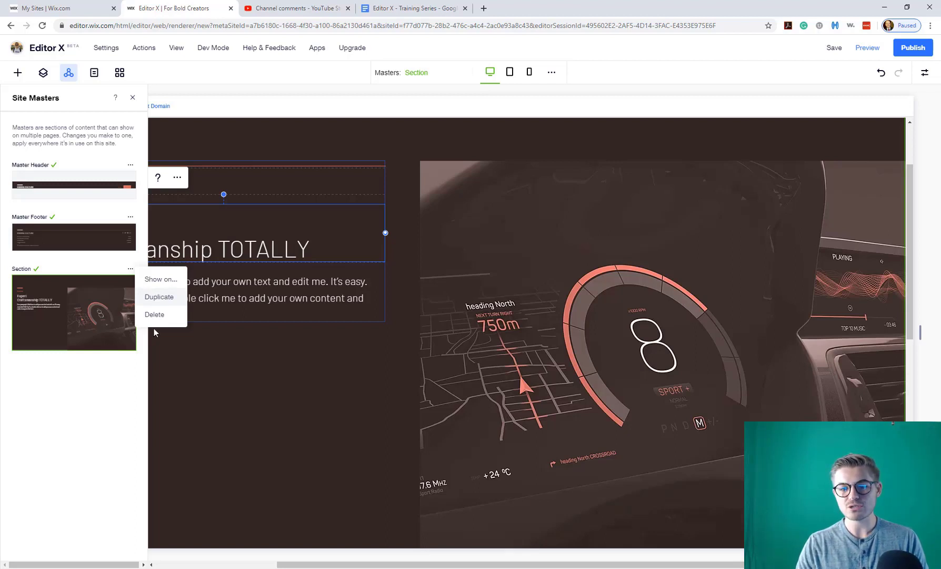
{"action": "left_click", "coordinate": [160, 296]}
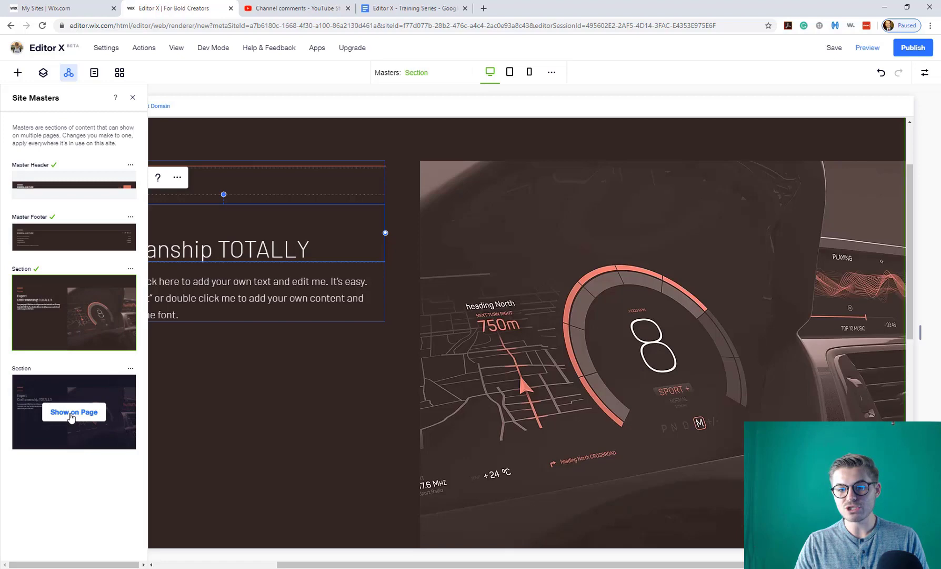
Show the duplicate Section on Features, uncheck Features for the original, and select the copy.
{"action": "left_click", "coordinate": [73, 412]}
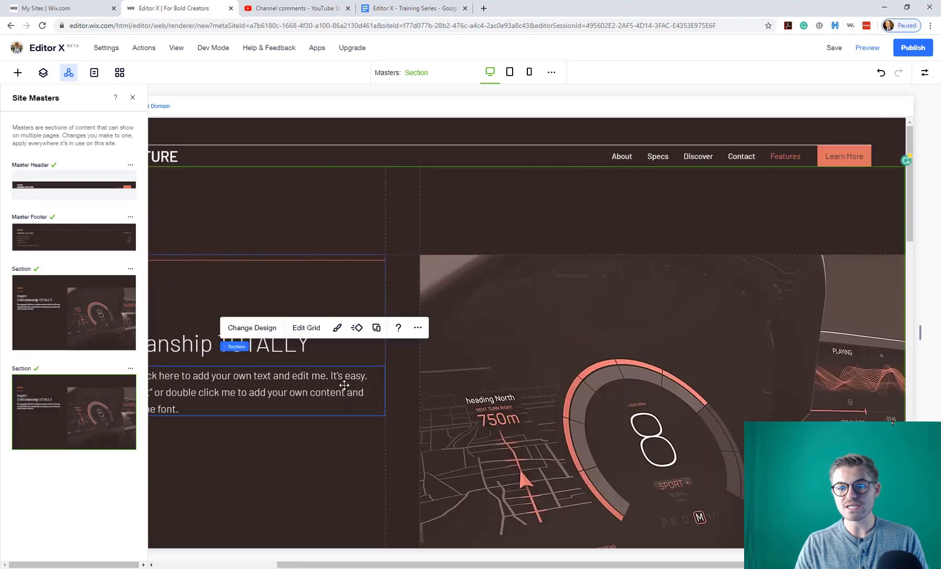
{"action": "scroll", "scroll_direction": "down", "scroll_amount": 3}
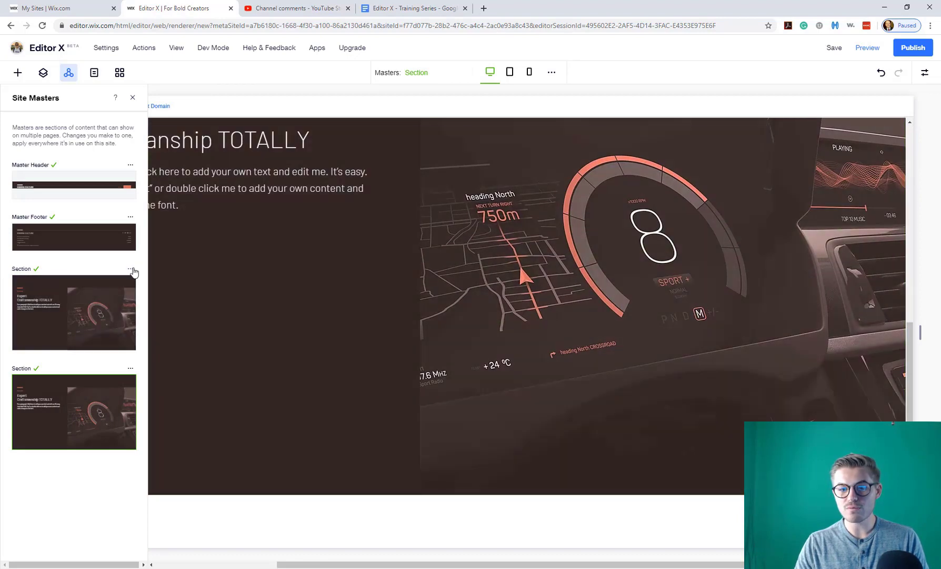
{"action": "left_click", "coordinate": [130, 269]}
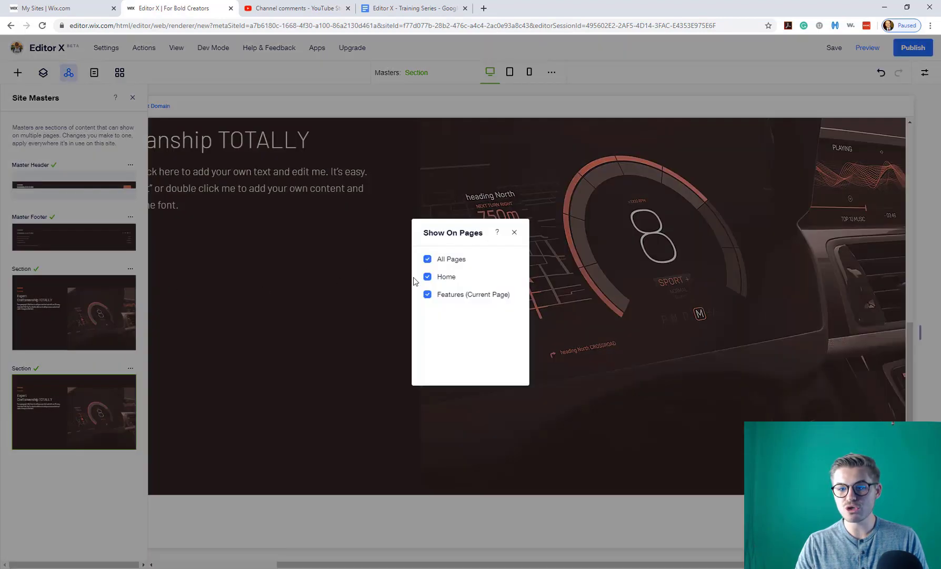
{"action": "left_click", "coordinate": [513, 232]}
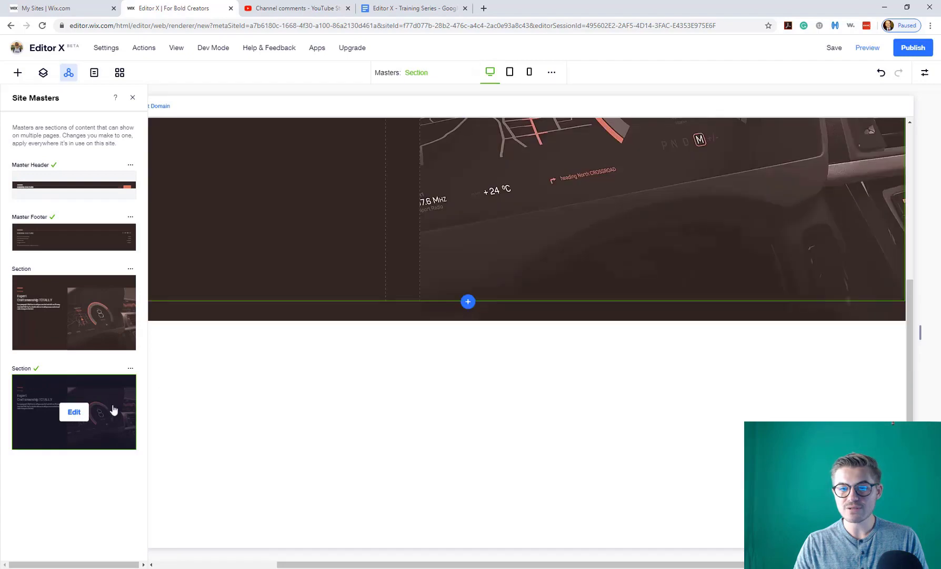
{"action": "left_click", "coordinate": [73, 412]}
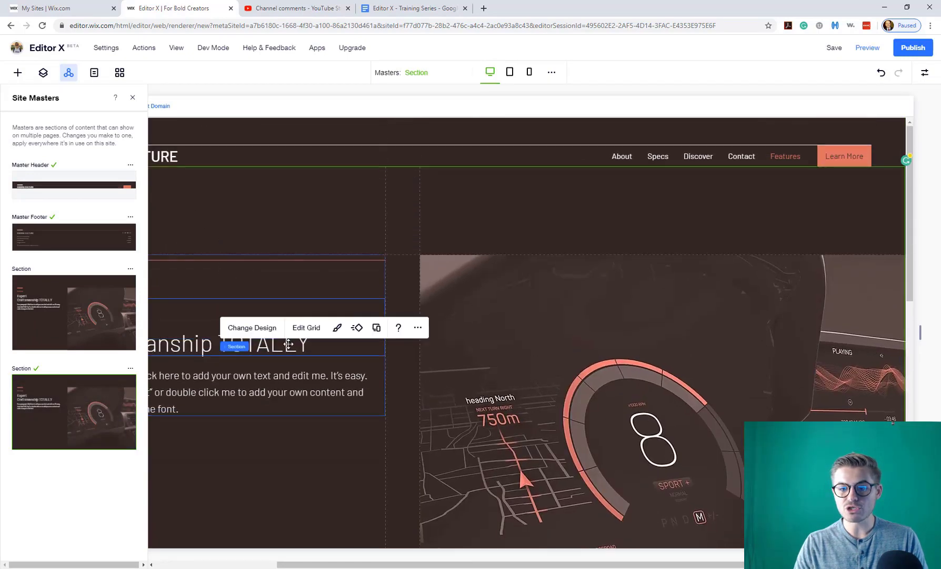
Remove the word TOTALLY from the copied section's Craftsmanship heading.
{"action": "double_click", "coordinate": [257, 342]}
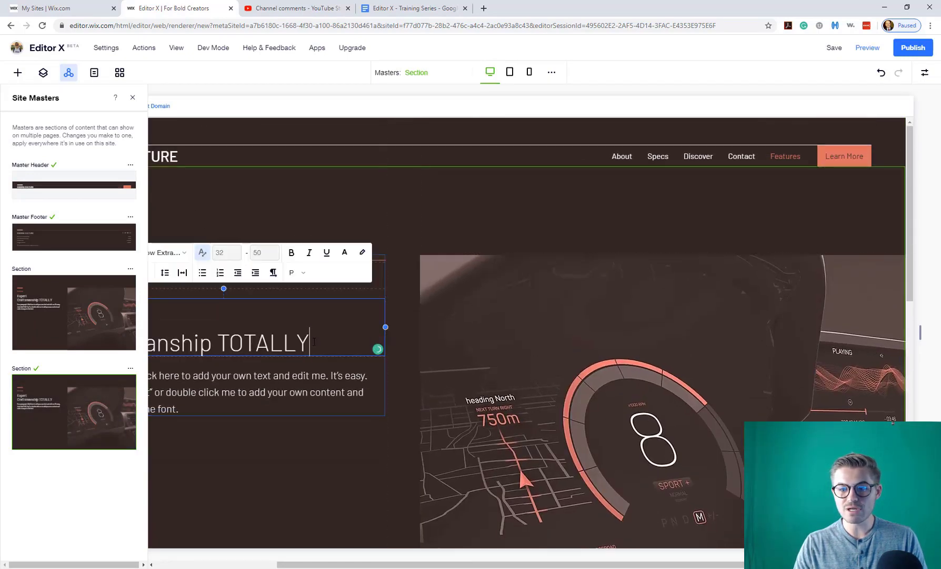
{"action": "key", "text": "Backspace"}
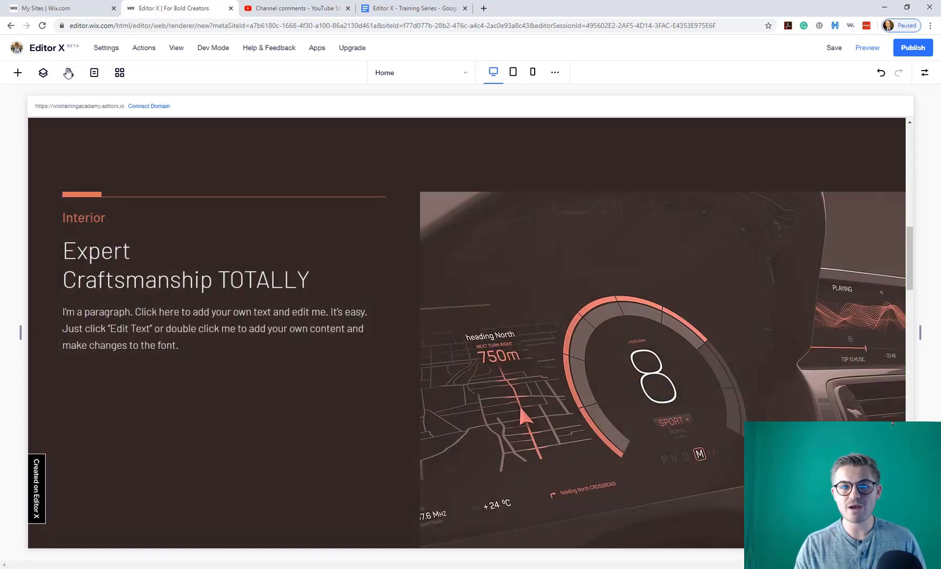
Open the Site Masters panel on the Home page.
{"action": "left_click", "coordinate": [68, 73]}
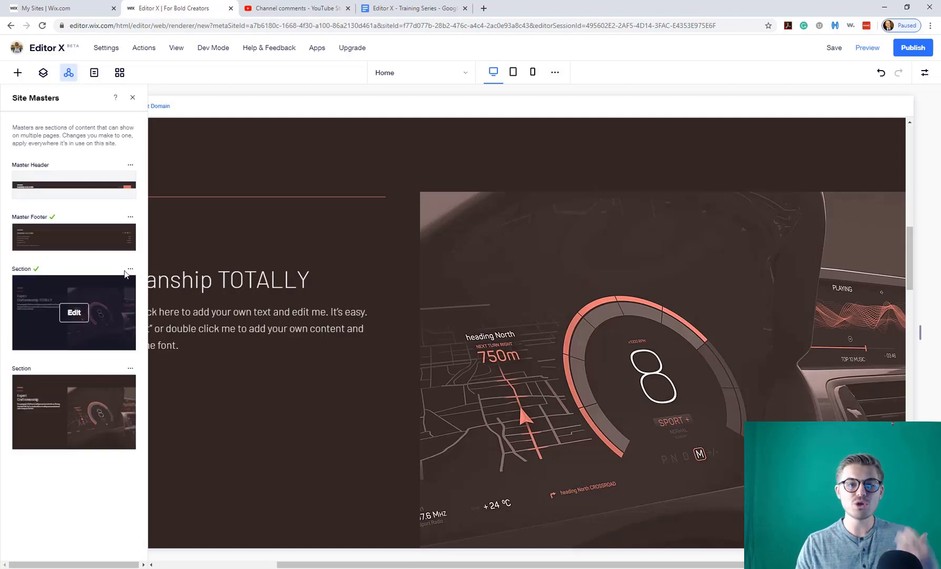
{"action": "mouse_move", "coordinate": [126, 492]}
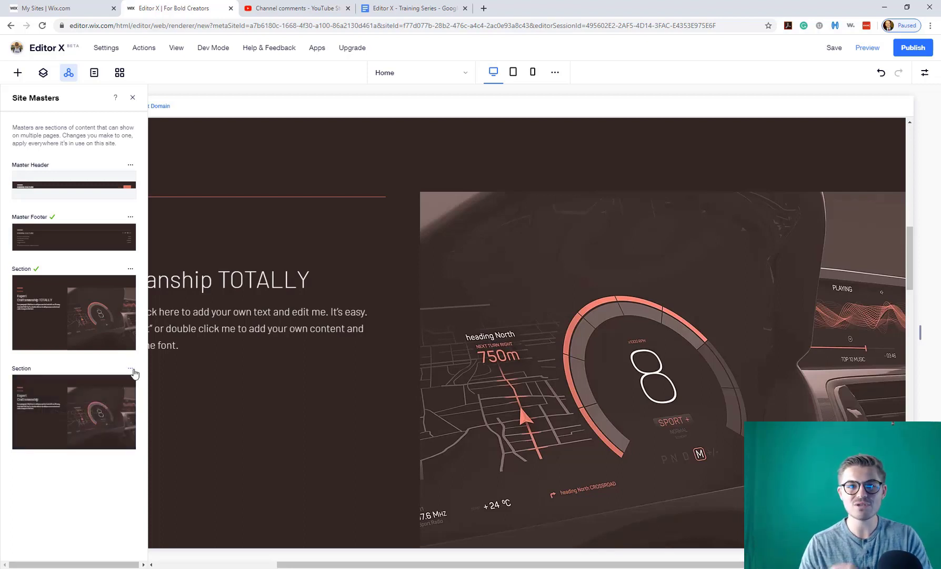
Delete the copied Section master from the site.
{"action": "left_click", "coordinate": [130, 369]}
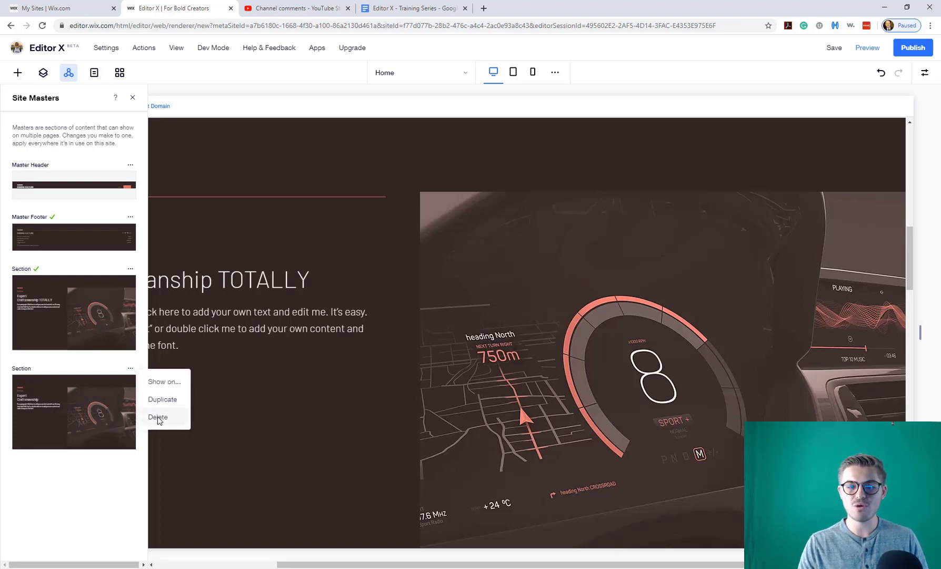
{"action": "left_click", "coordinate": [157, 416]}
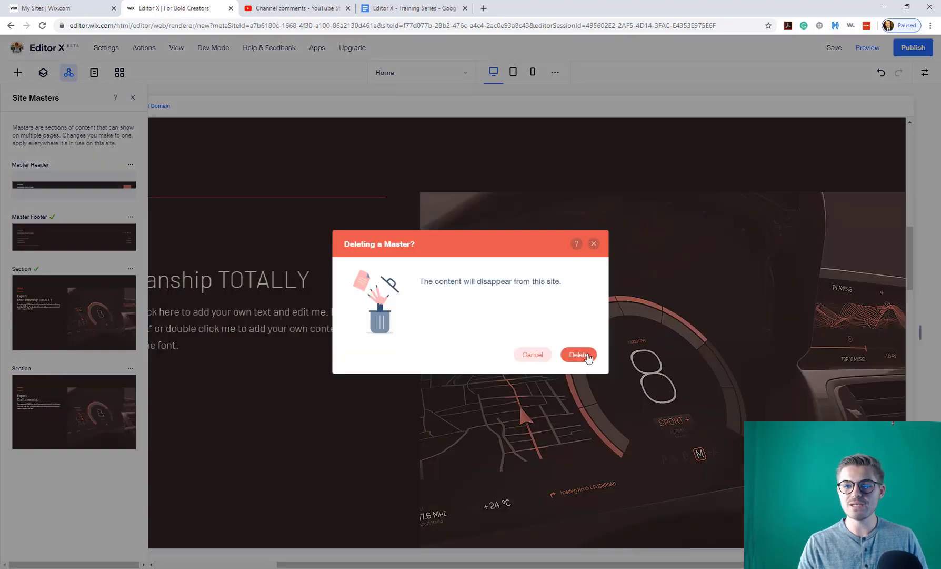
{"action": "left_click", "coordinate": [577, 354]}
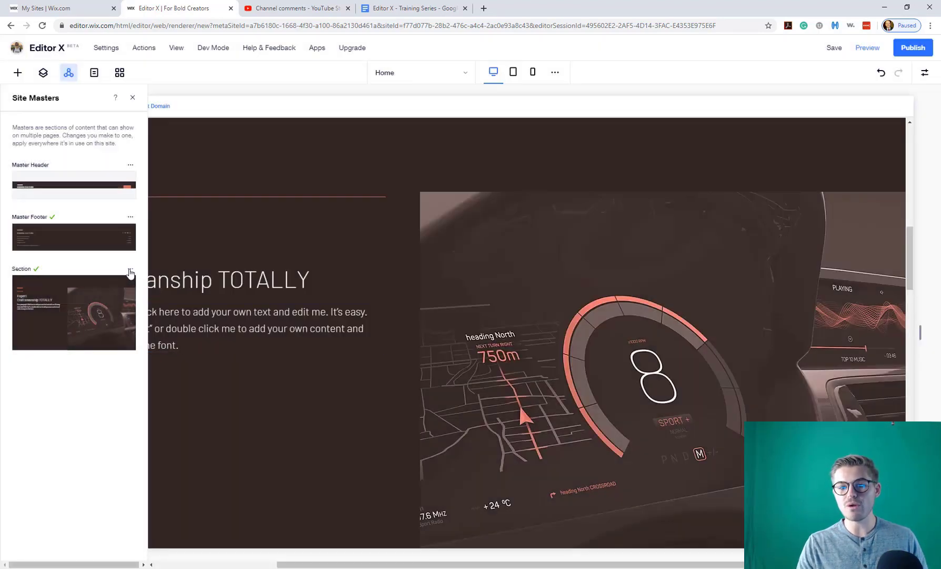
Delete the original Section master and close the site masters panel.
{"action": "left_click", "coordinate": [130, 268]}
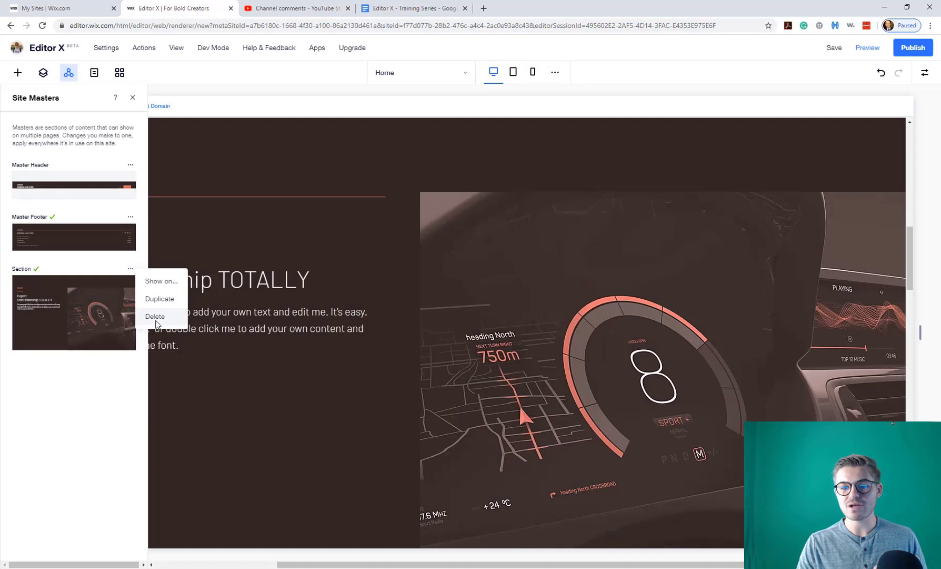
{"action": "left_click", "coordinate": [155, 316]}
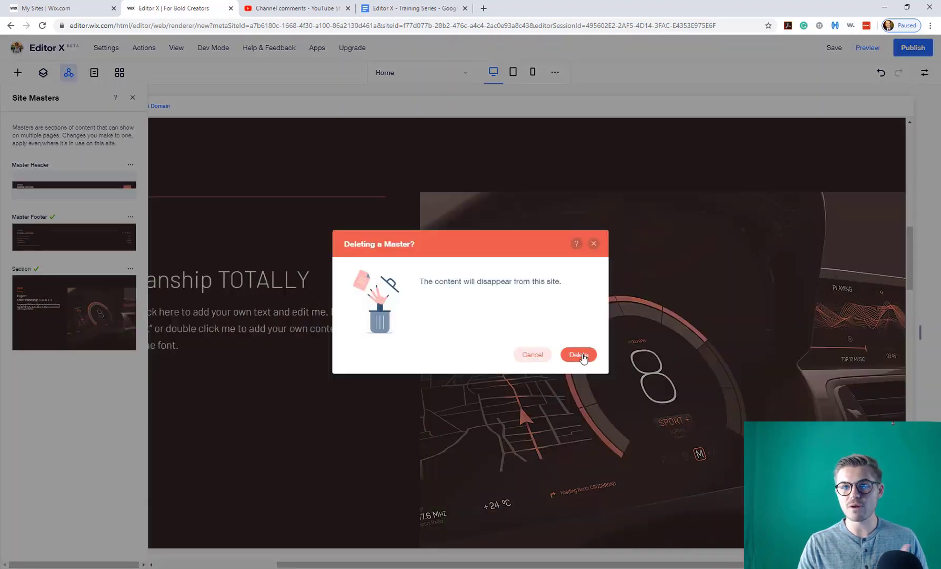
{"action": "left_click", "coordinate": [578, 354]}
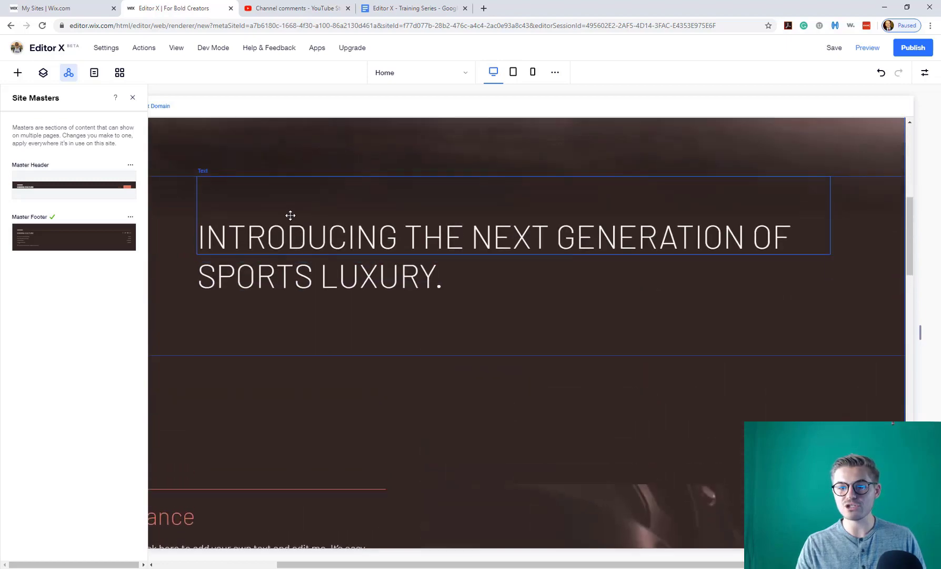
{"action": "left_click", "coordinate": [133, 97]}
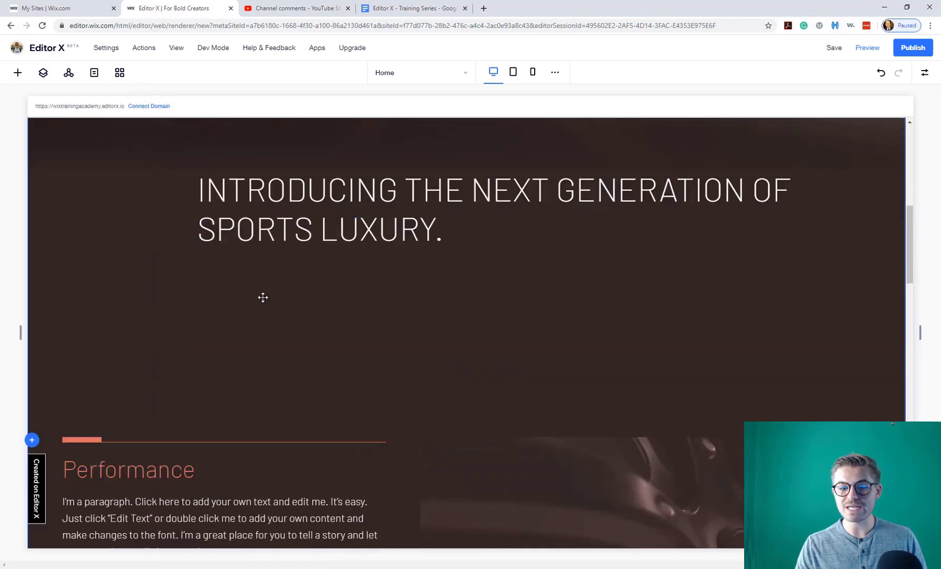
{"action": "scroll", "scroll_direction": "down", "scroll_amount": 3}
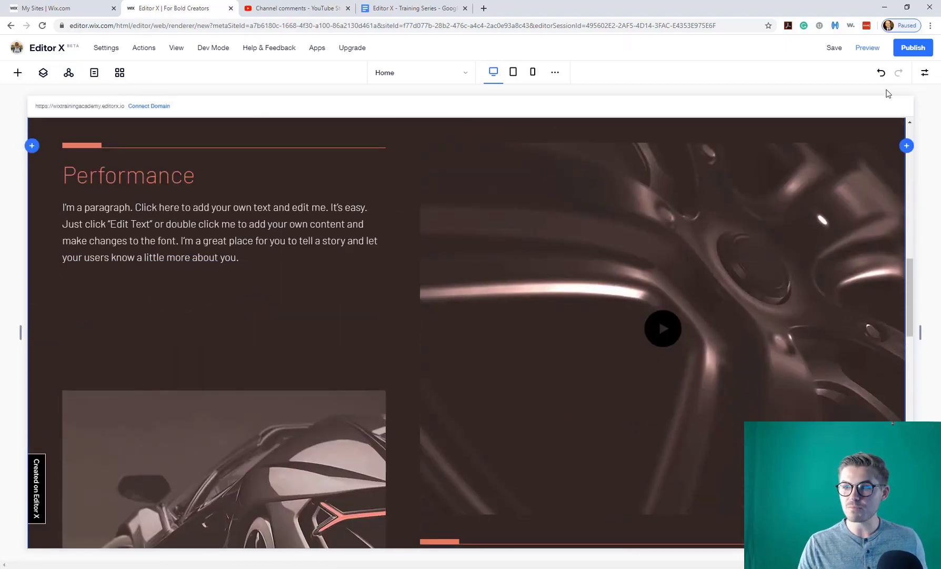
{"action": "scroll", "scroll_direction": "down", "scroll_amount": 3}
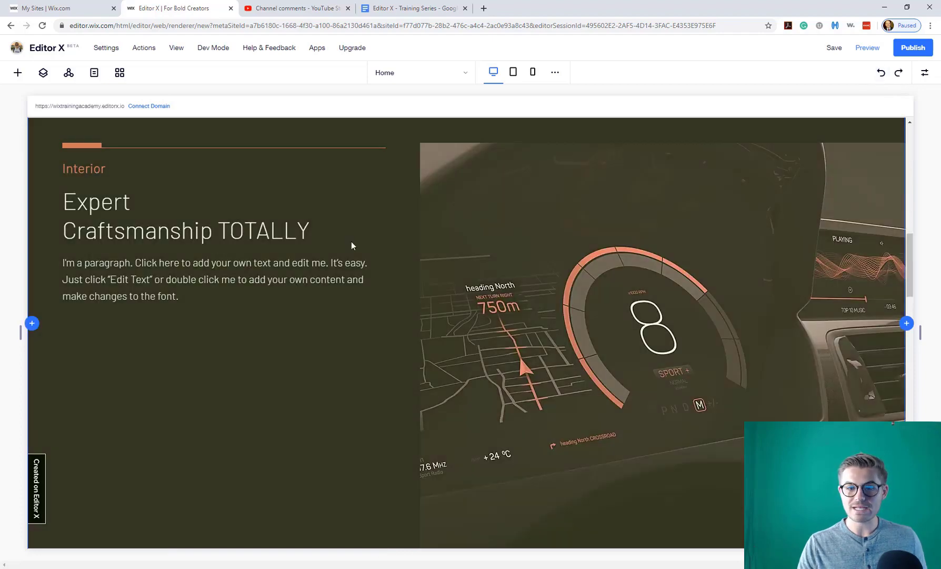